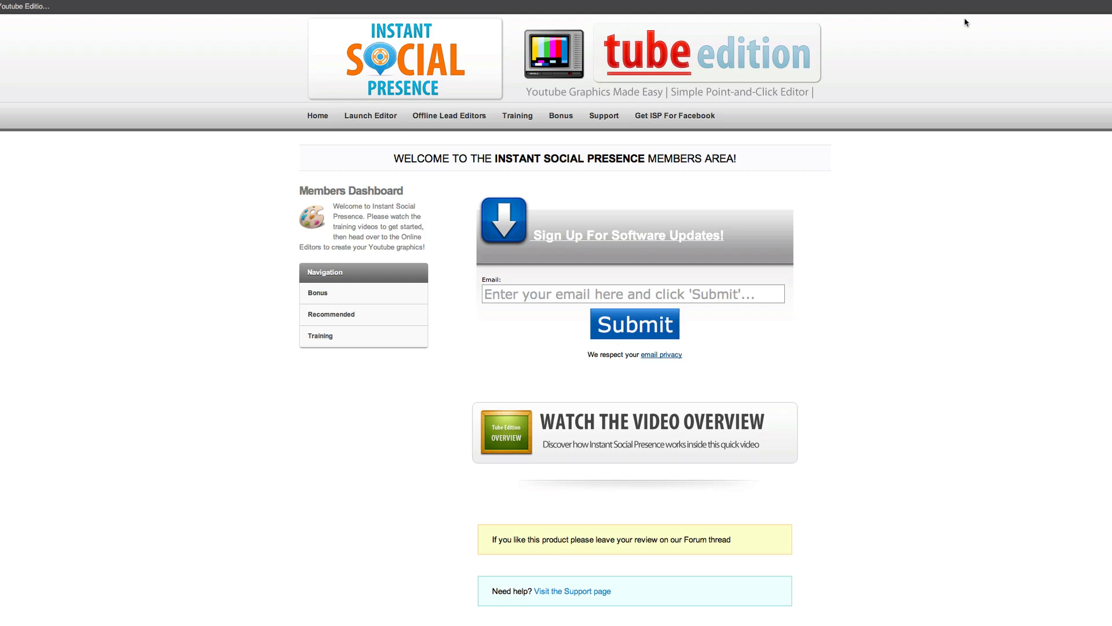
mouse_move(595, 102)
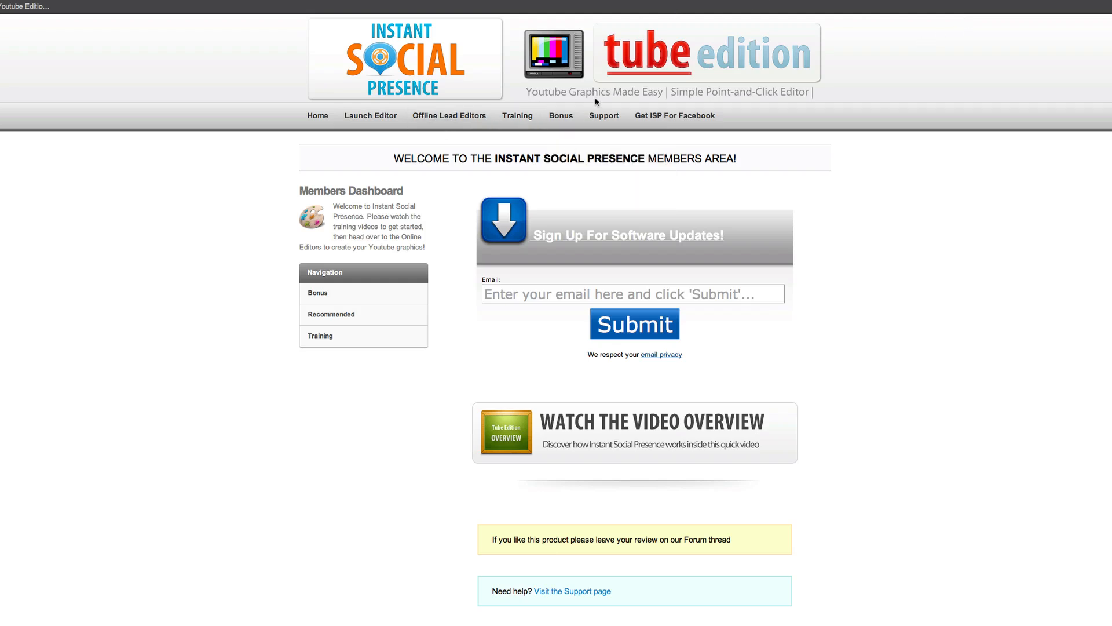
mouse_move(744, 92)
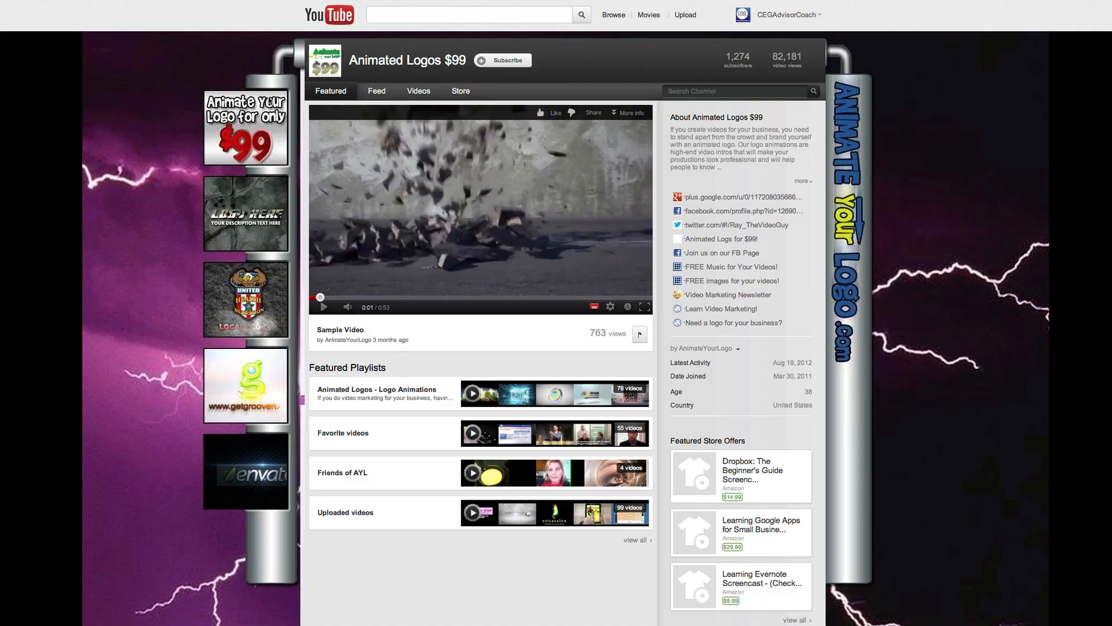
mouse_move(321, 204)
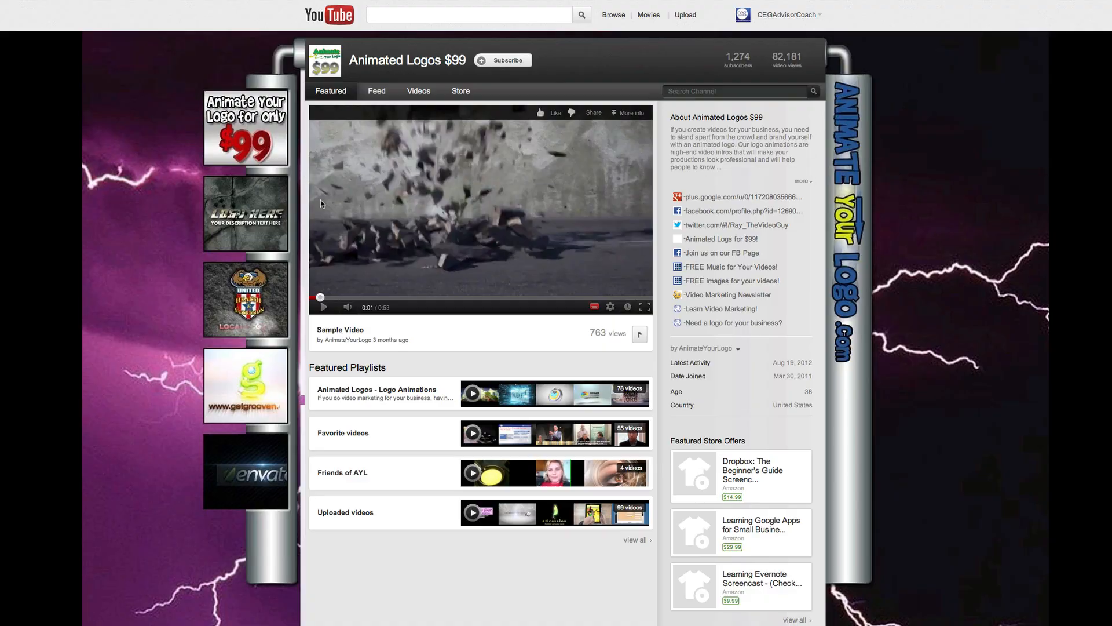
mouse_move(302, 410)
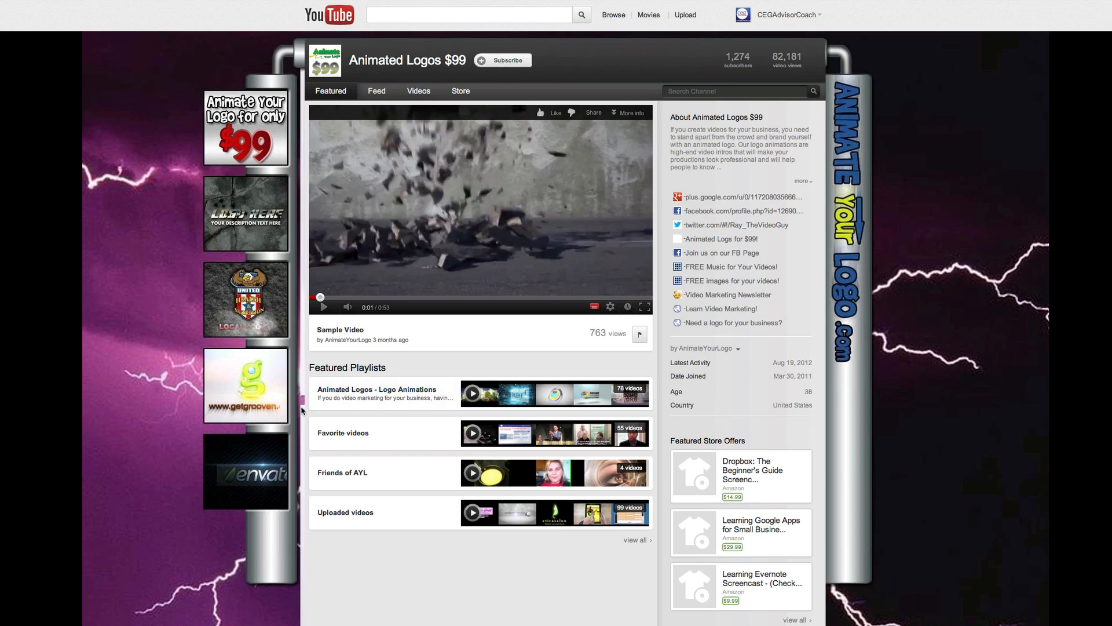
mouse_move(745, 74)
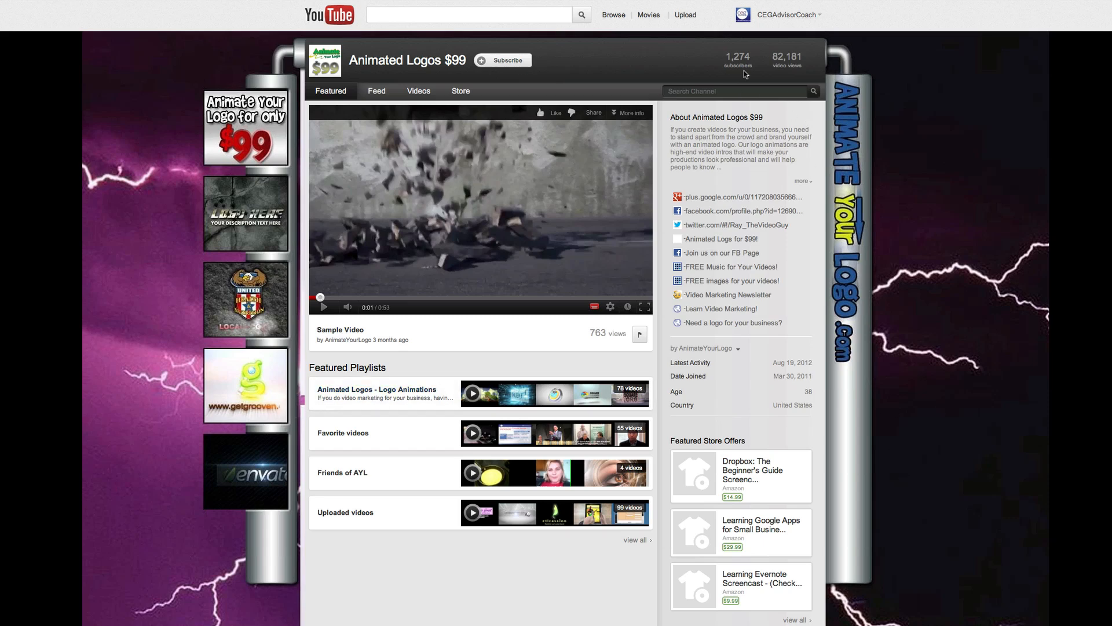
mouse_move(273, 359)
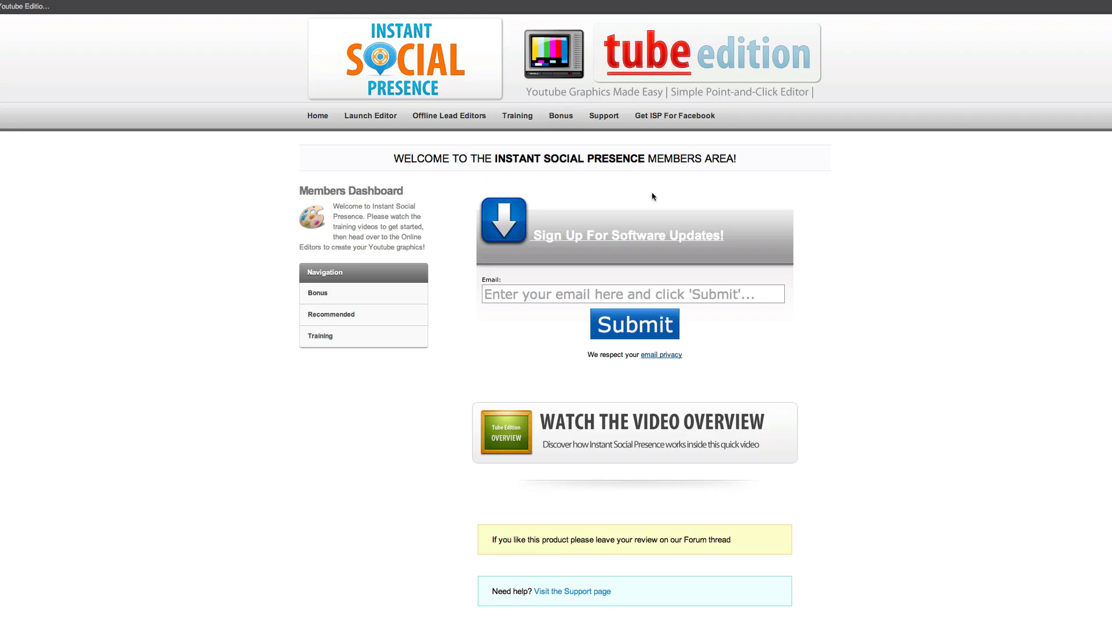
mouse_move(416, 150)
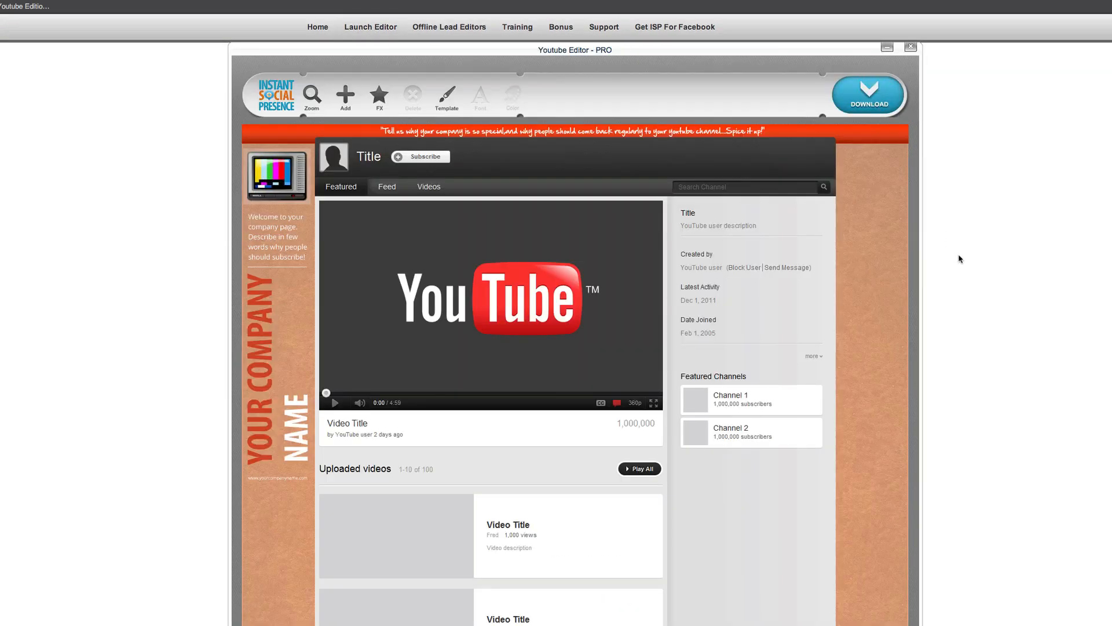
mouse_move(279, 356)
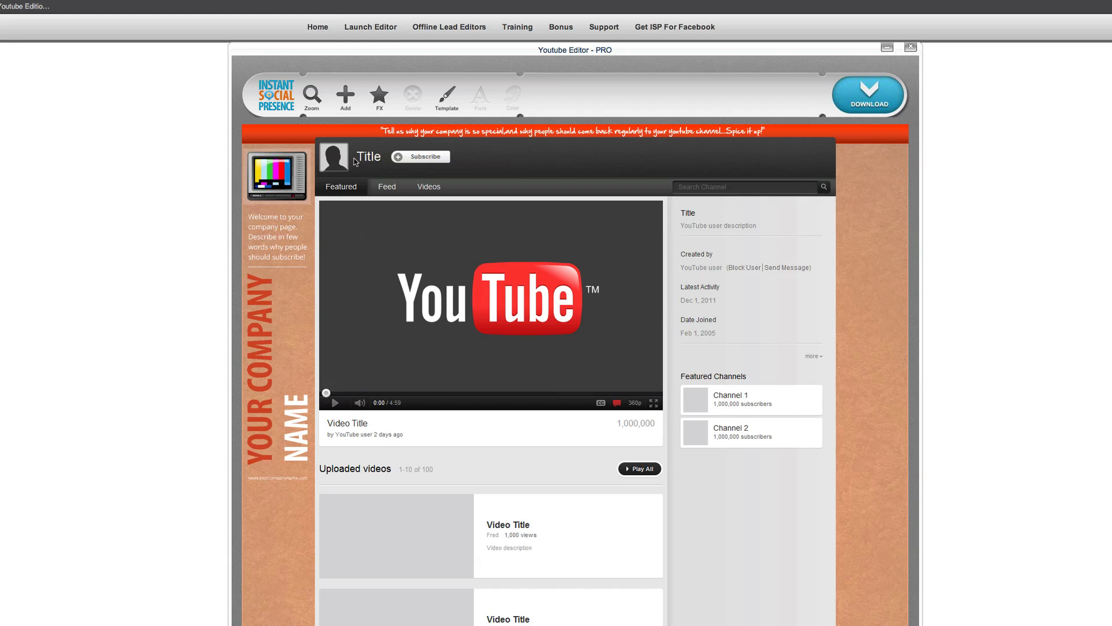
mouse_move(670, 343)
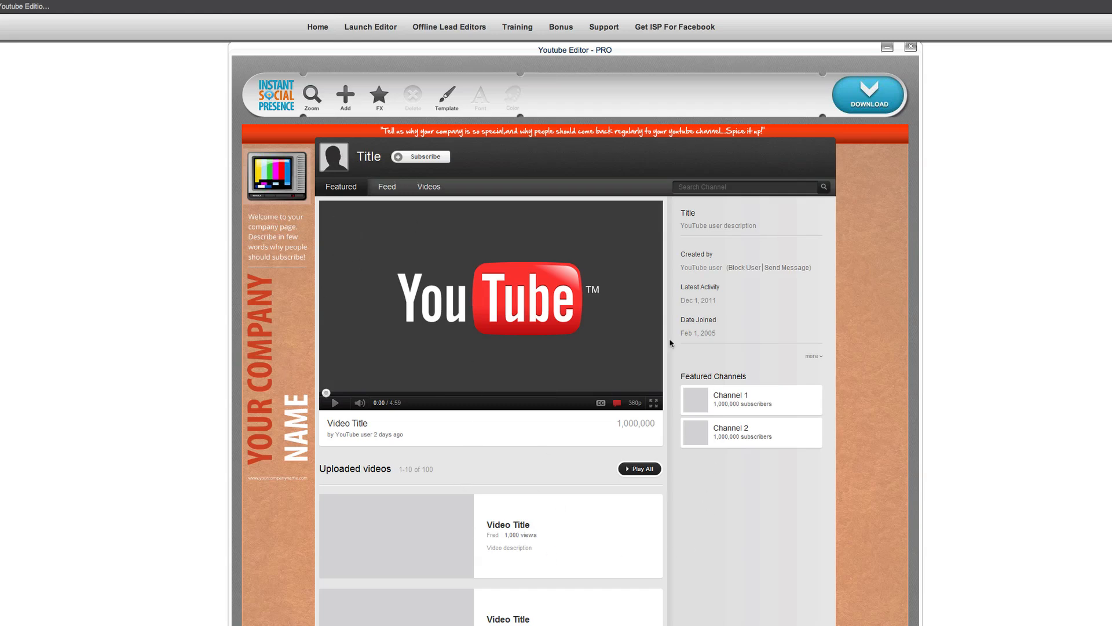
mouse_move(621, 336)
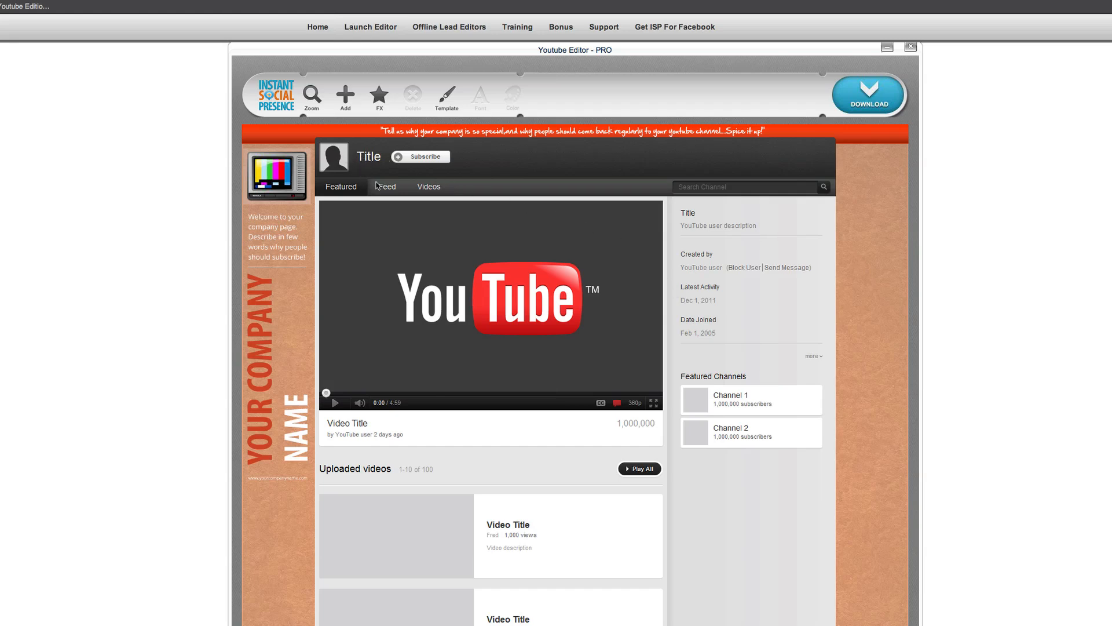
mouse_move(766, 337)
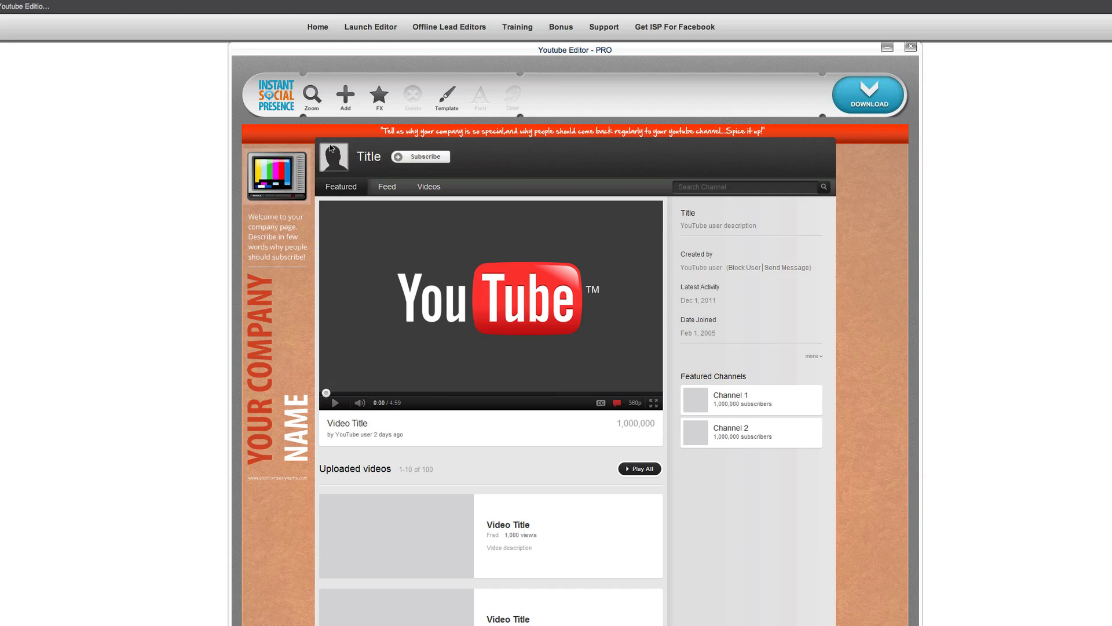
mouse_move(330, 149)
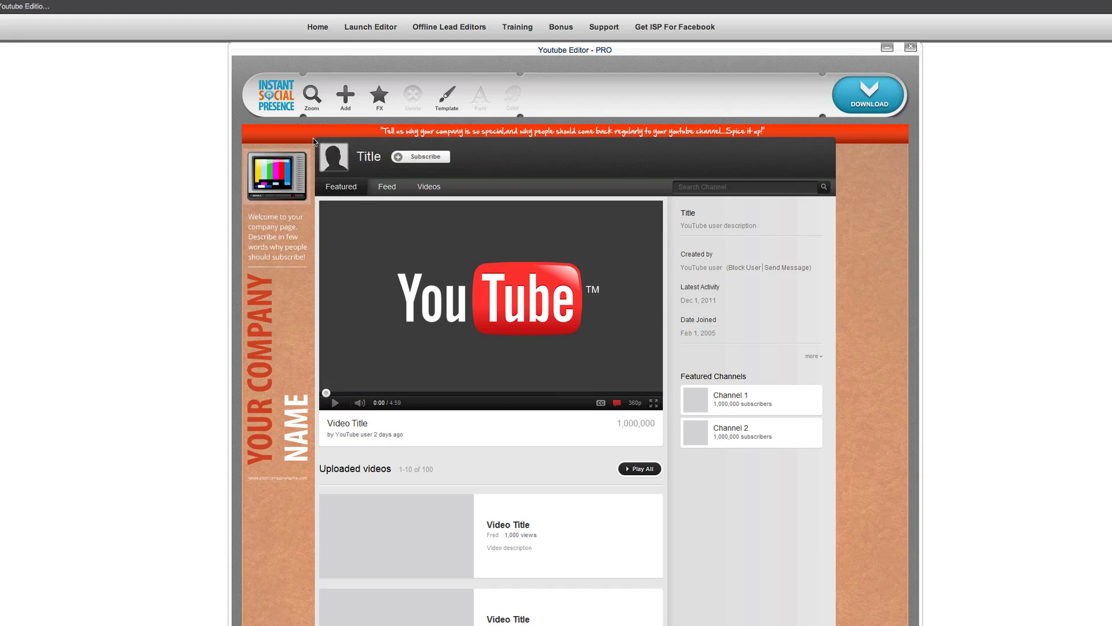
mouse_move(375, 172)
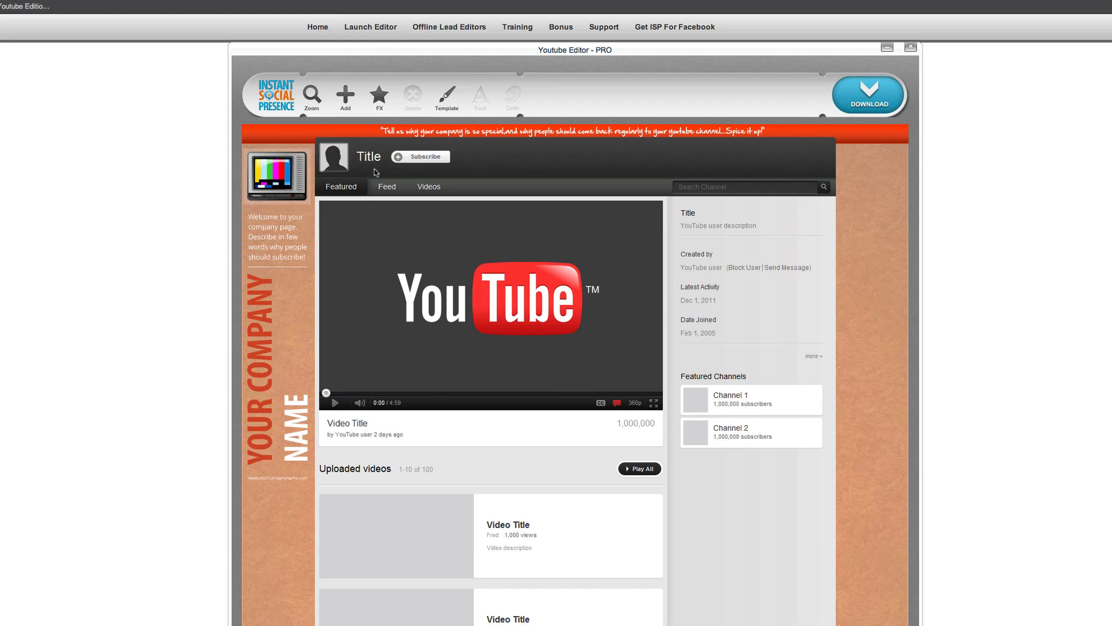
mouse_move(424, 202)
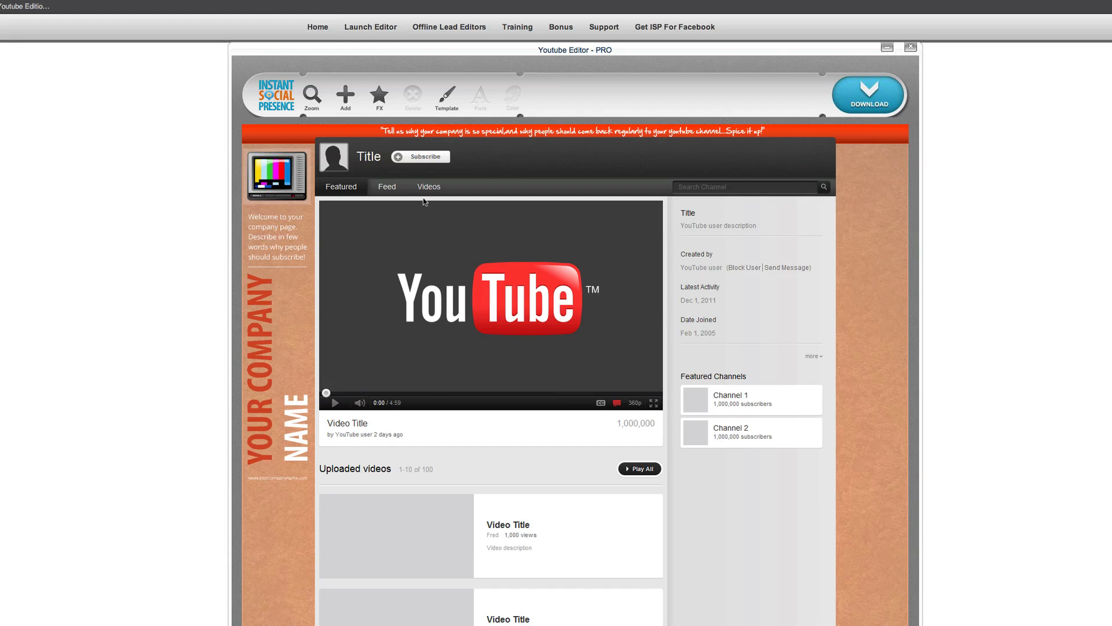
mouse_move(342, 303)
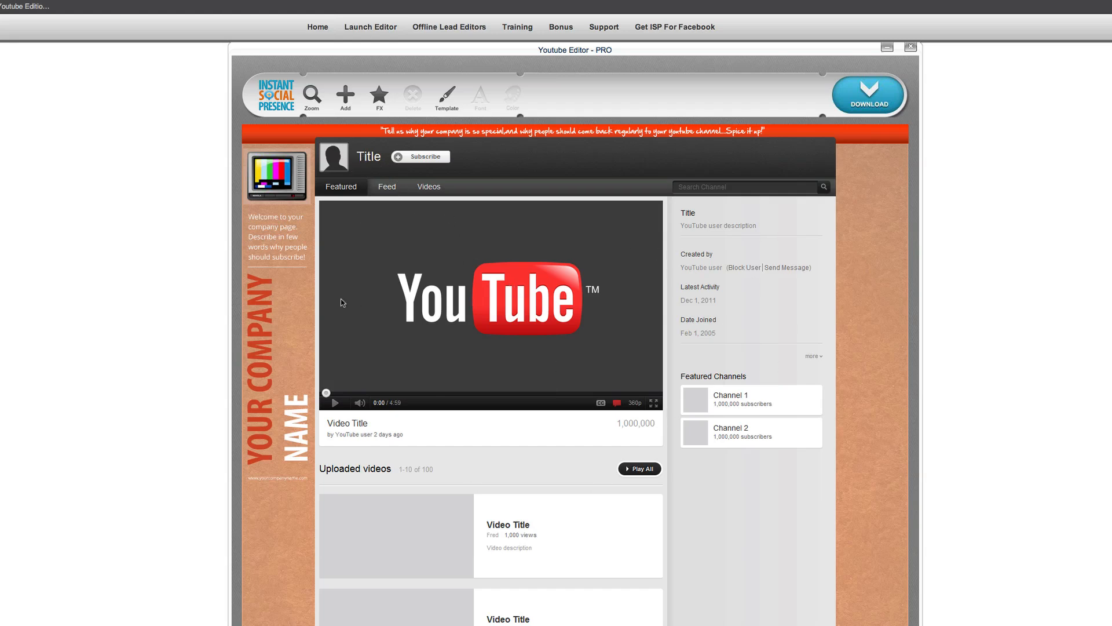
mouse_move(384, 137)
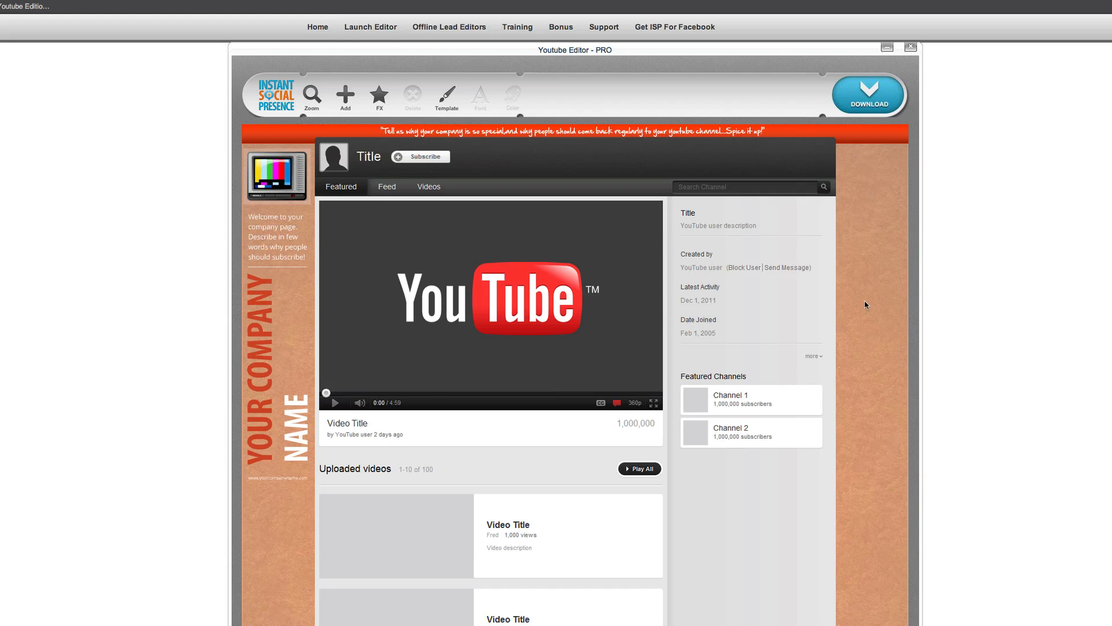
mouse_move(309, 255)
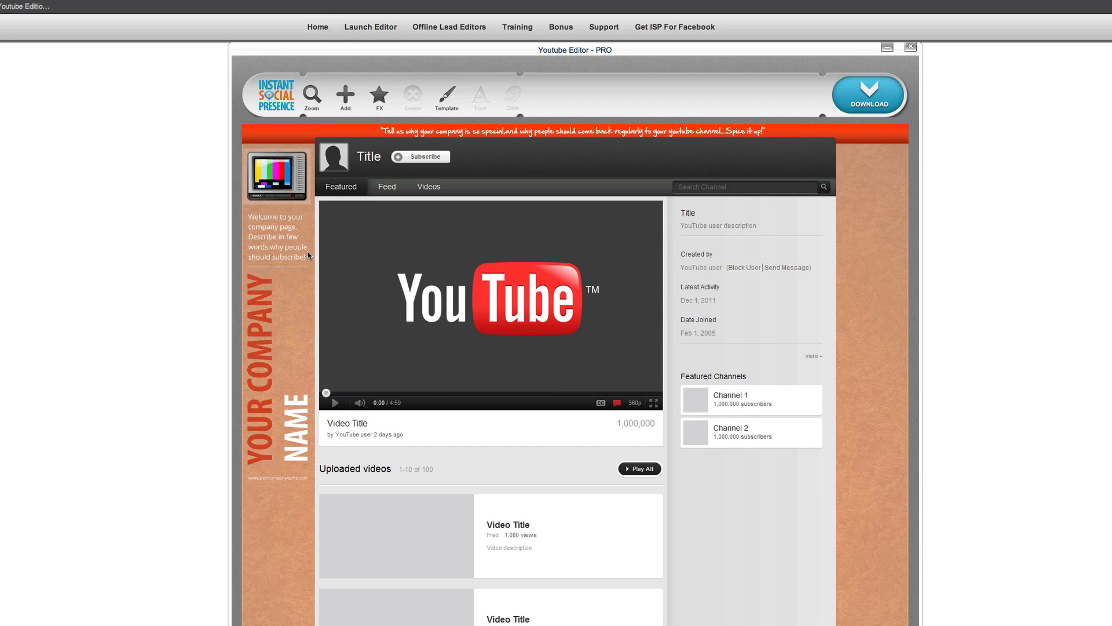
mouse_move(298, 311)
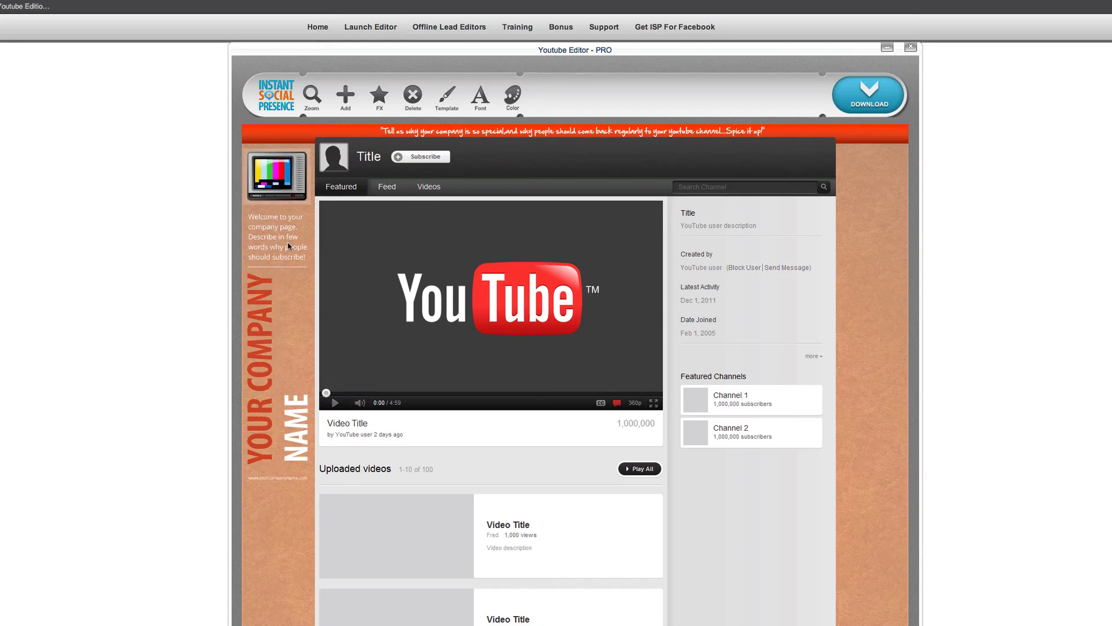
mouse_move(348, 187)
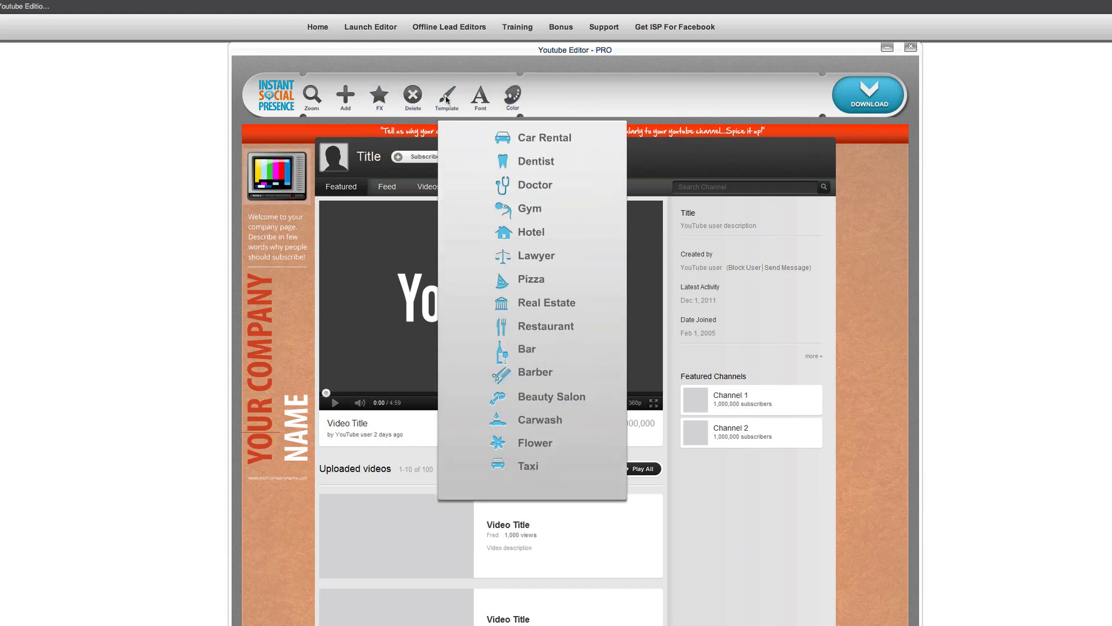
mouse_move(532, 397)
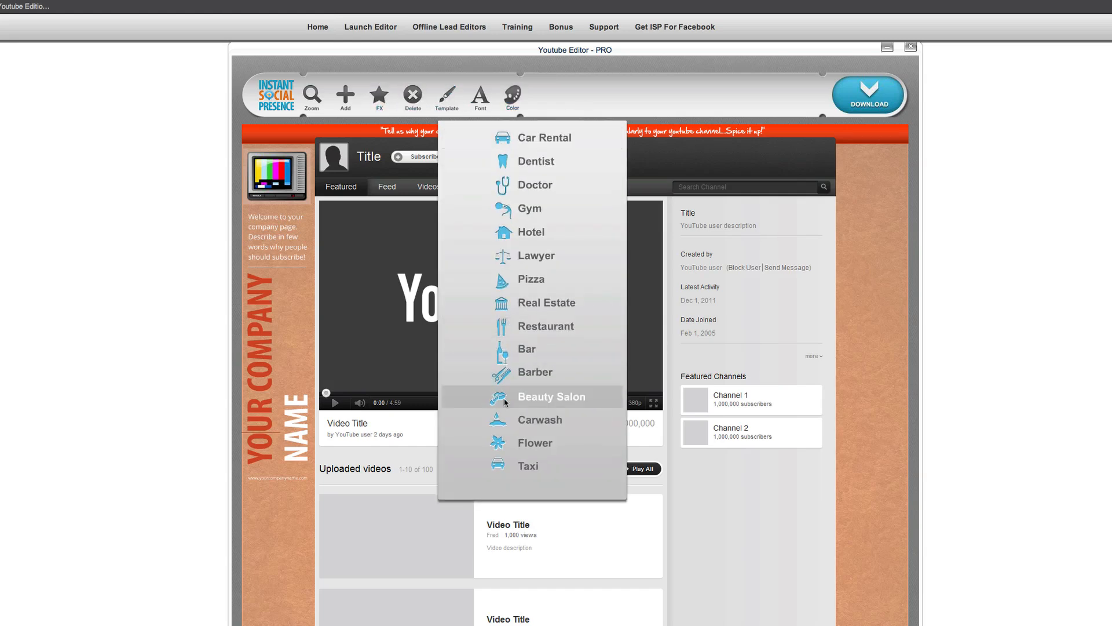
mouse_move(546, 184)
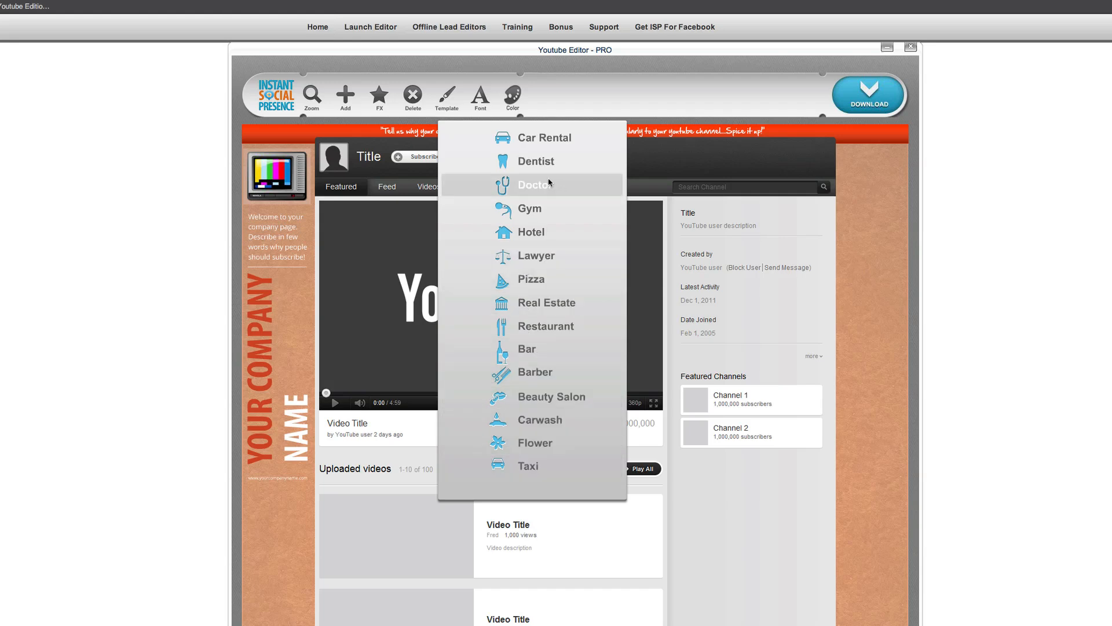
mouse_move(554, 166)
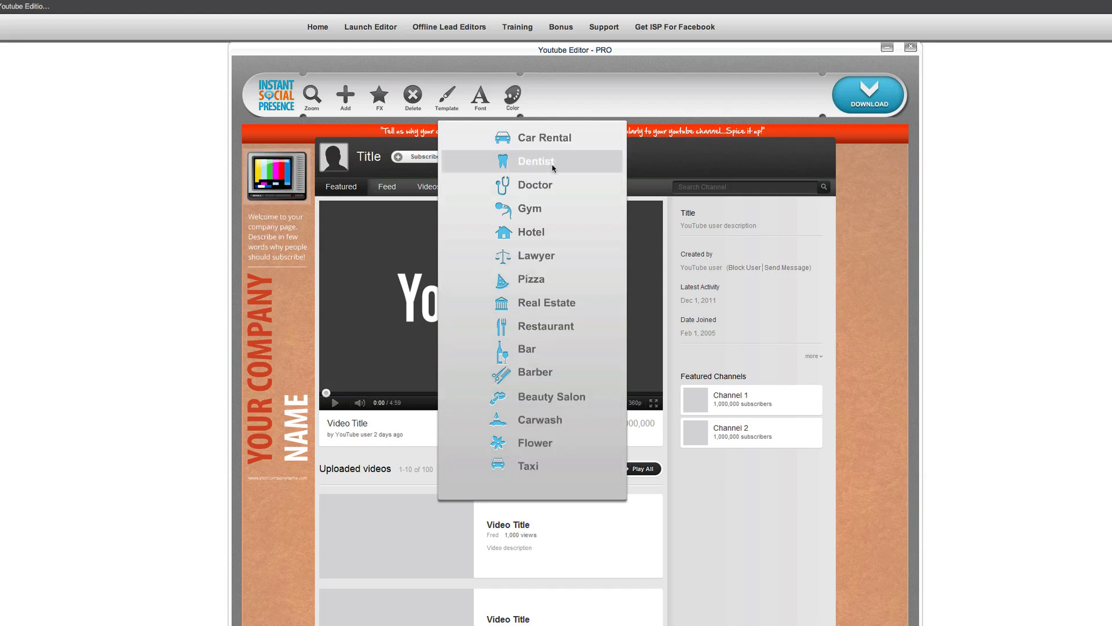
mouse_move(546, 280)
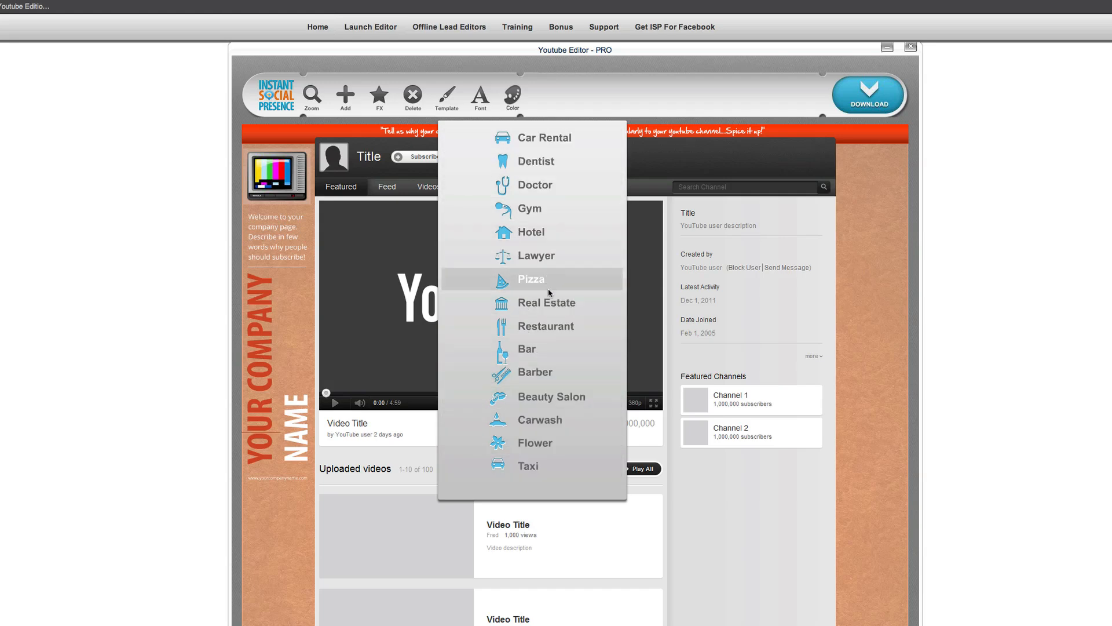
mouse_move(527, 349)
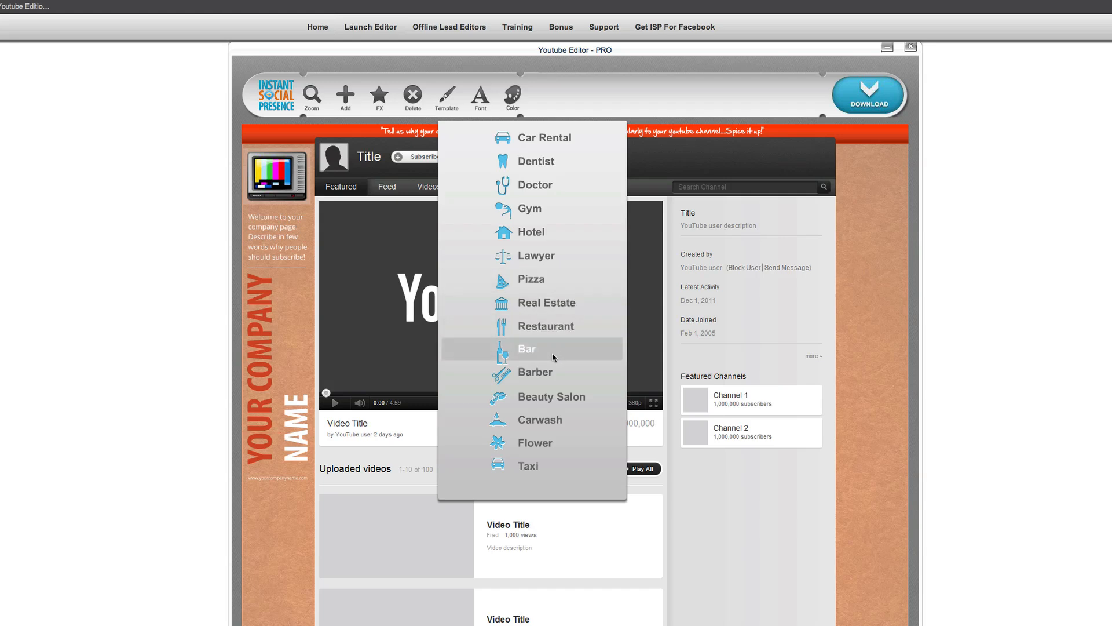
mouse_move(539, 419)
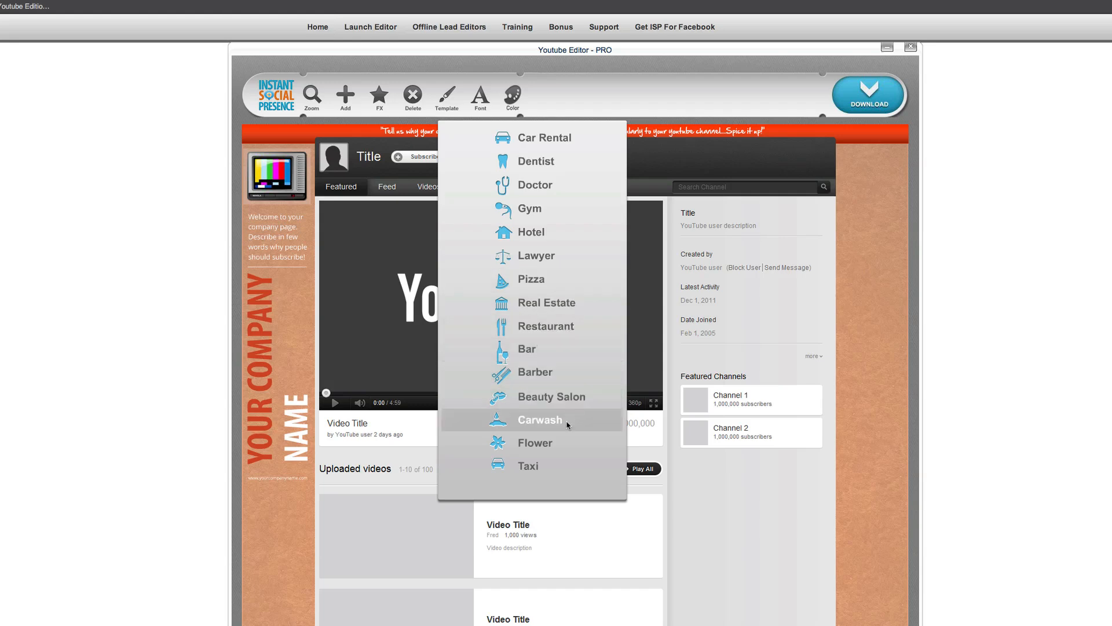
mouse_move(529, 466)
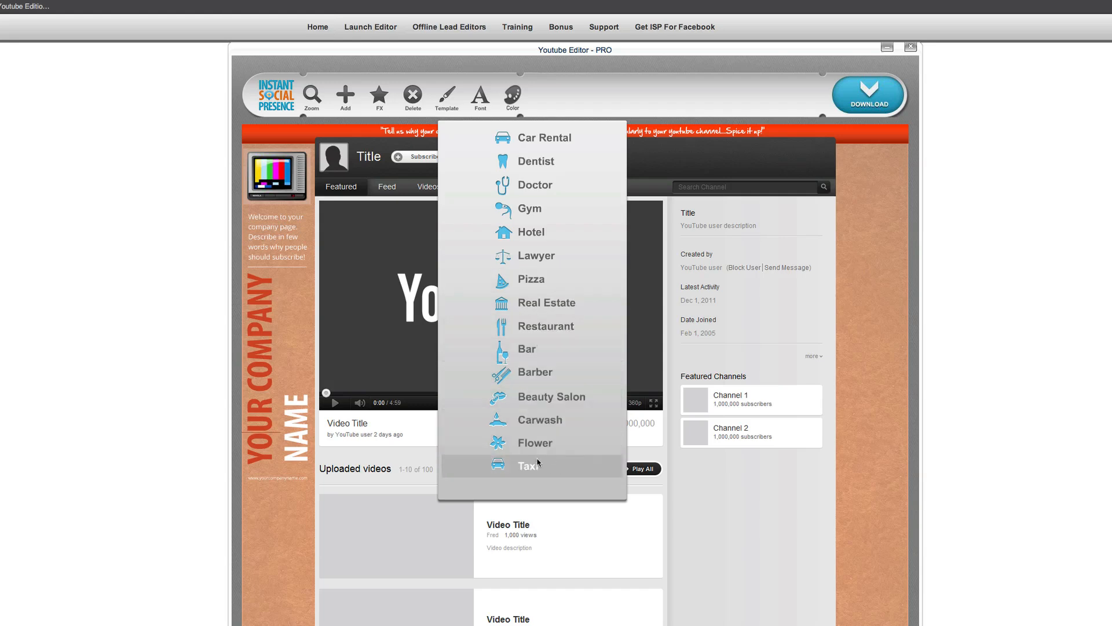
Try the Taxi and Dentist templates, then settle on the Pizza channel background
left_click(528, 465)
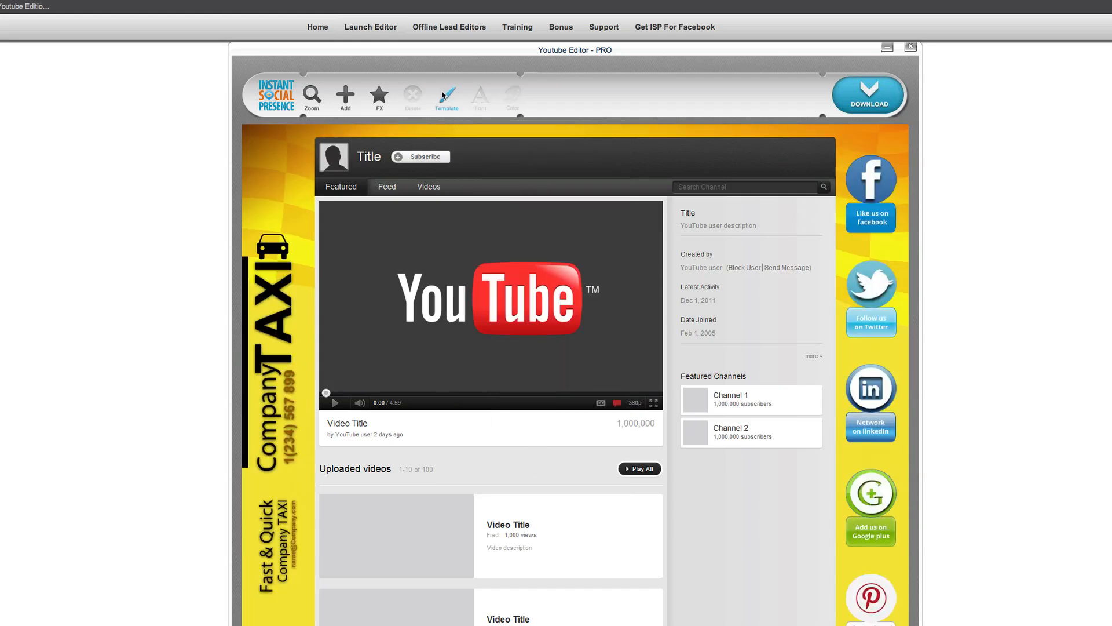
left_click(446, 96)
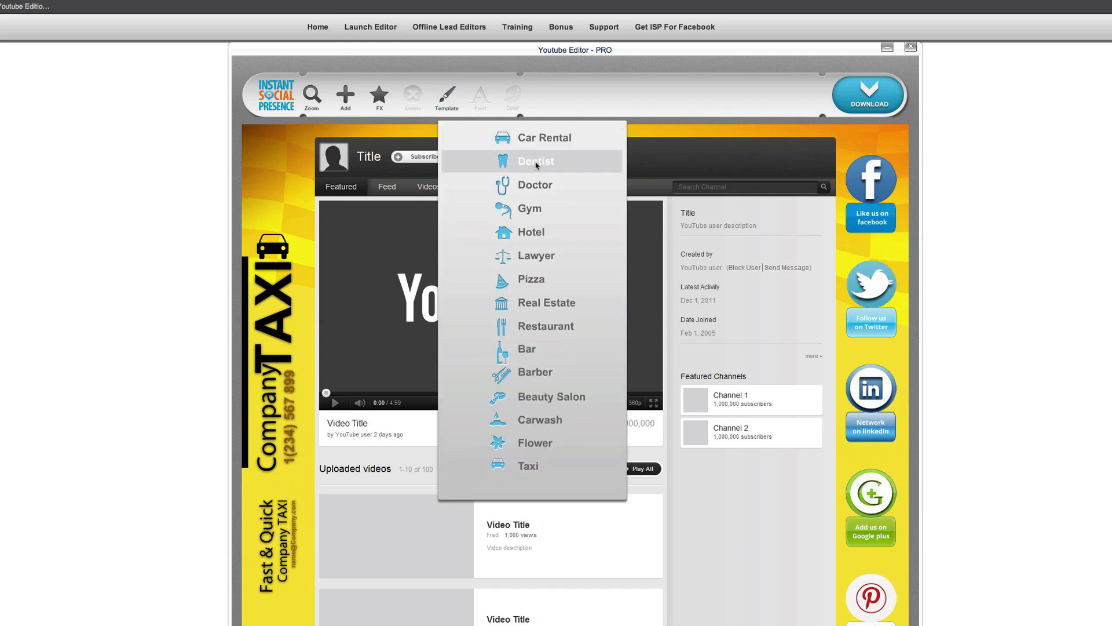
left_click(535, 161)
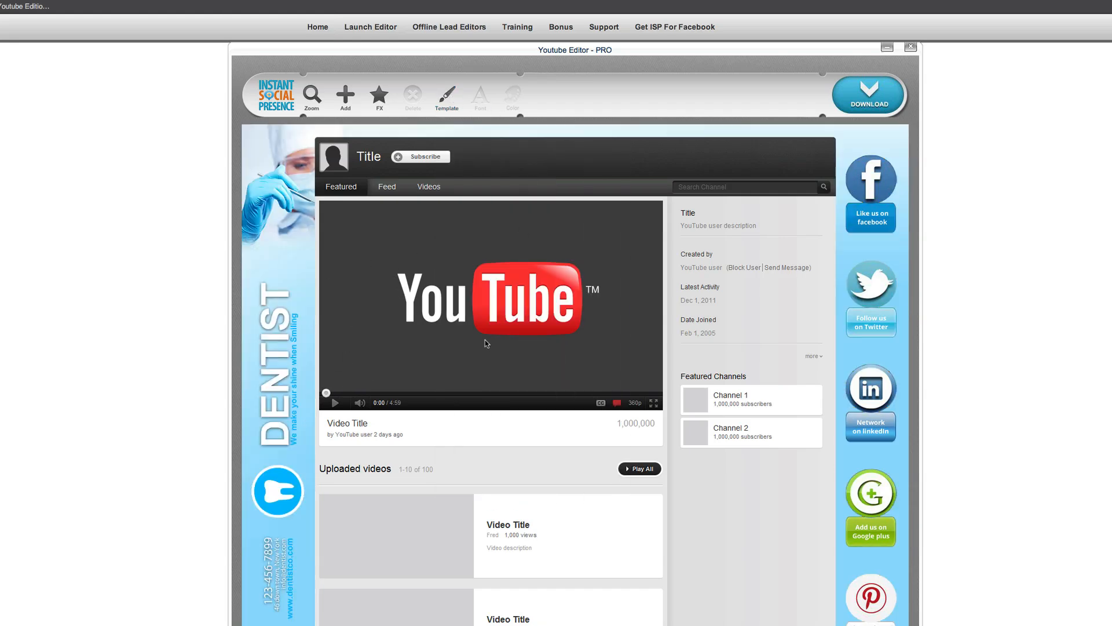
mouse_move(810, 277)
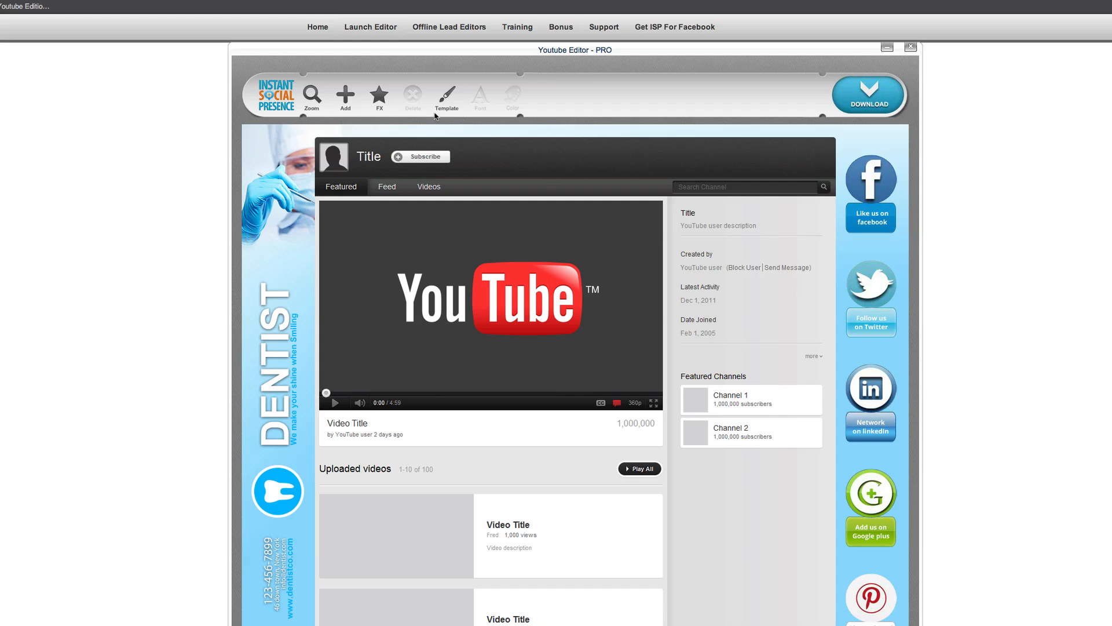
left_click(446, 96)
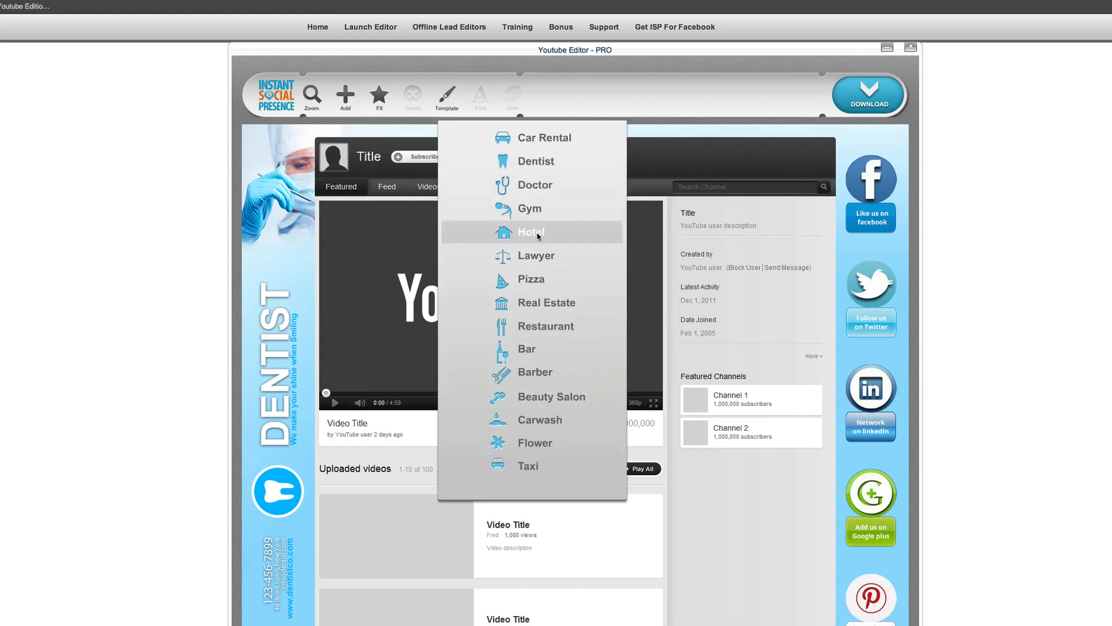
mouse_move(529, 255)
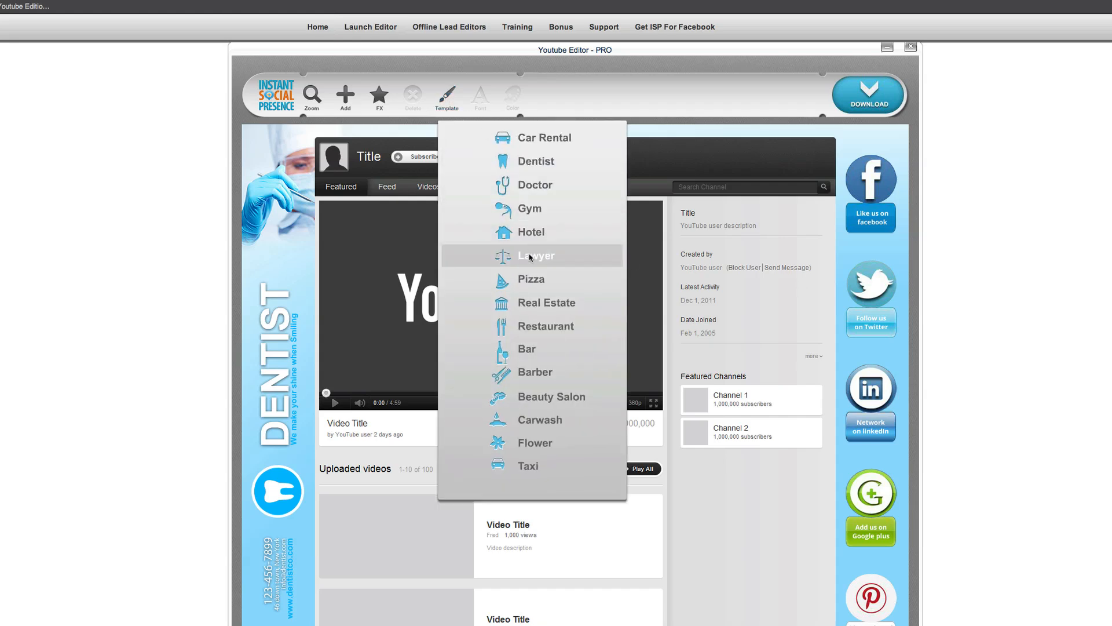
left_click(531, 279)
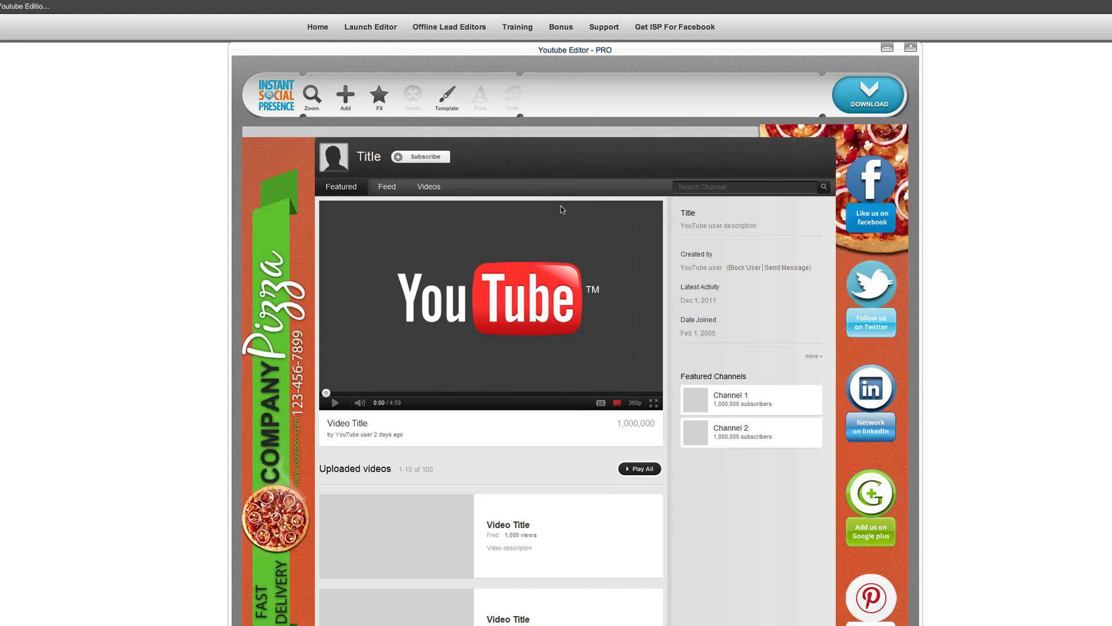
mouse_move(456, 310)
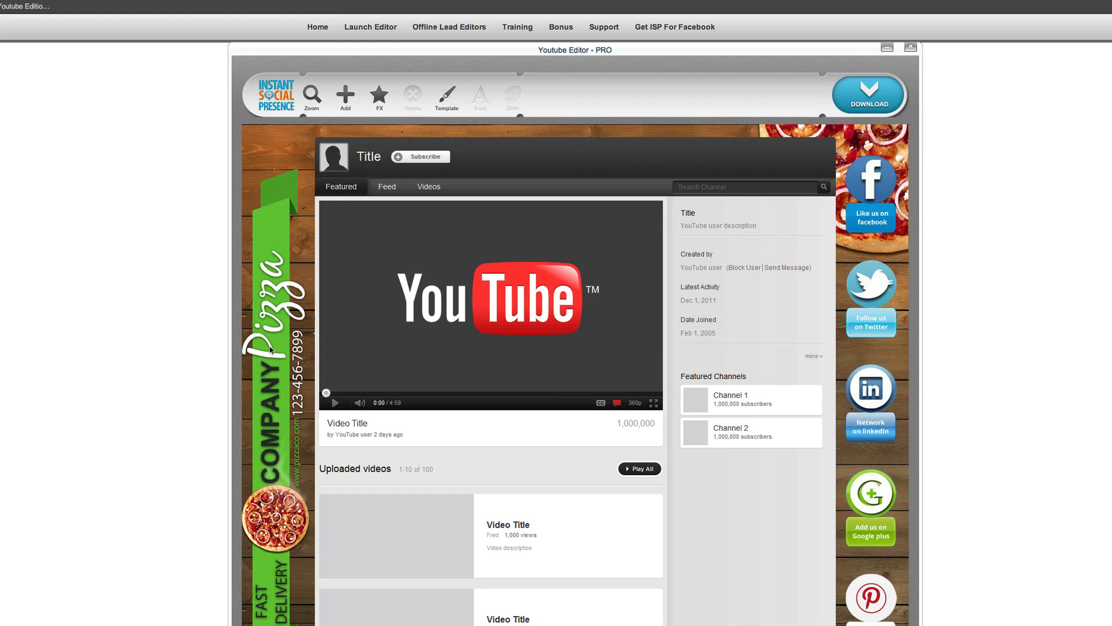
mouse_move(368, 369)
type("Morg")
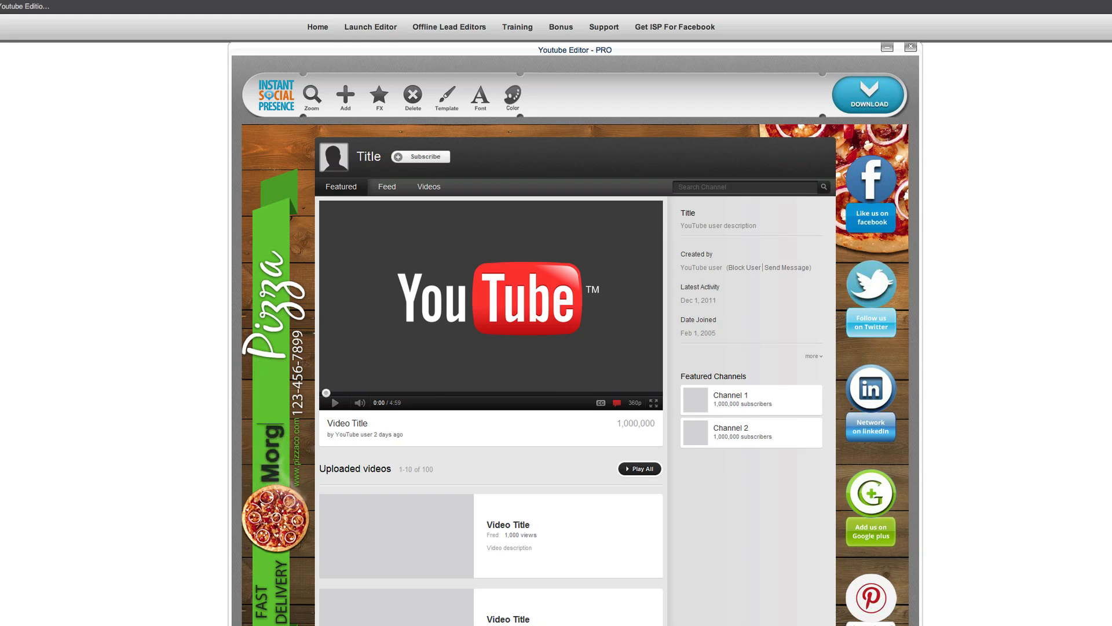
type("an")
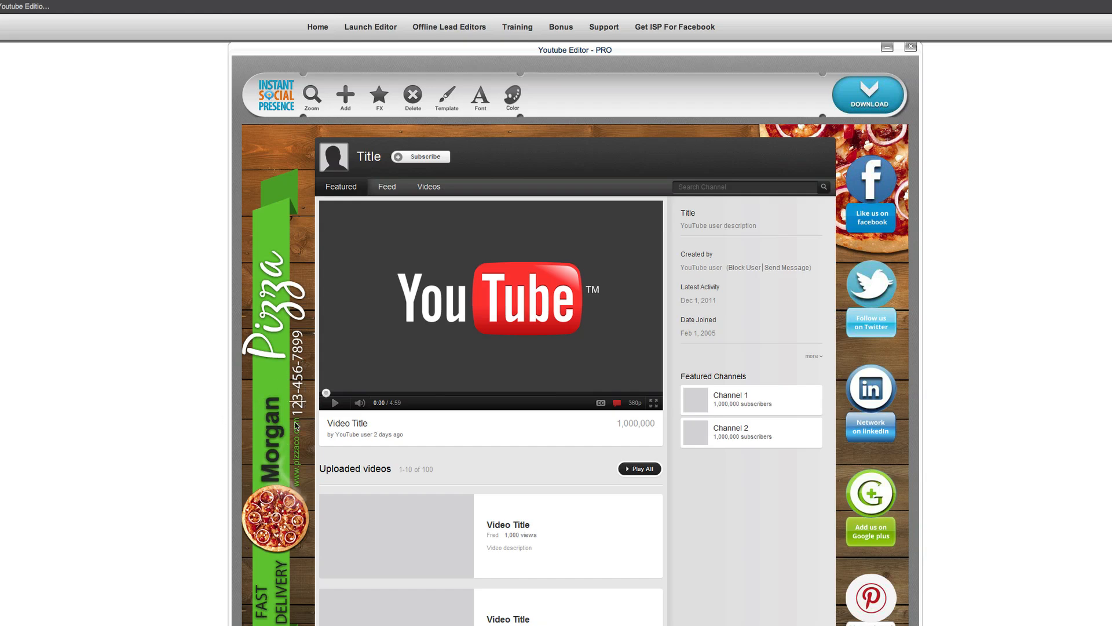
mouse_move(445, 138)
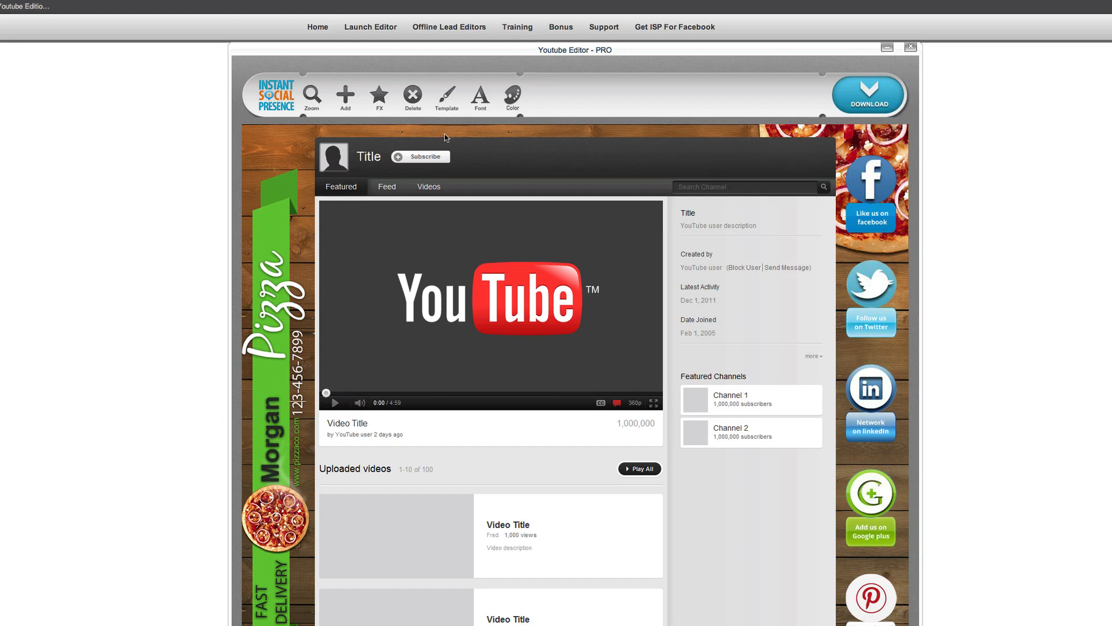
mouse_move(283, 333)
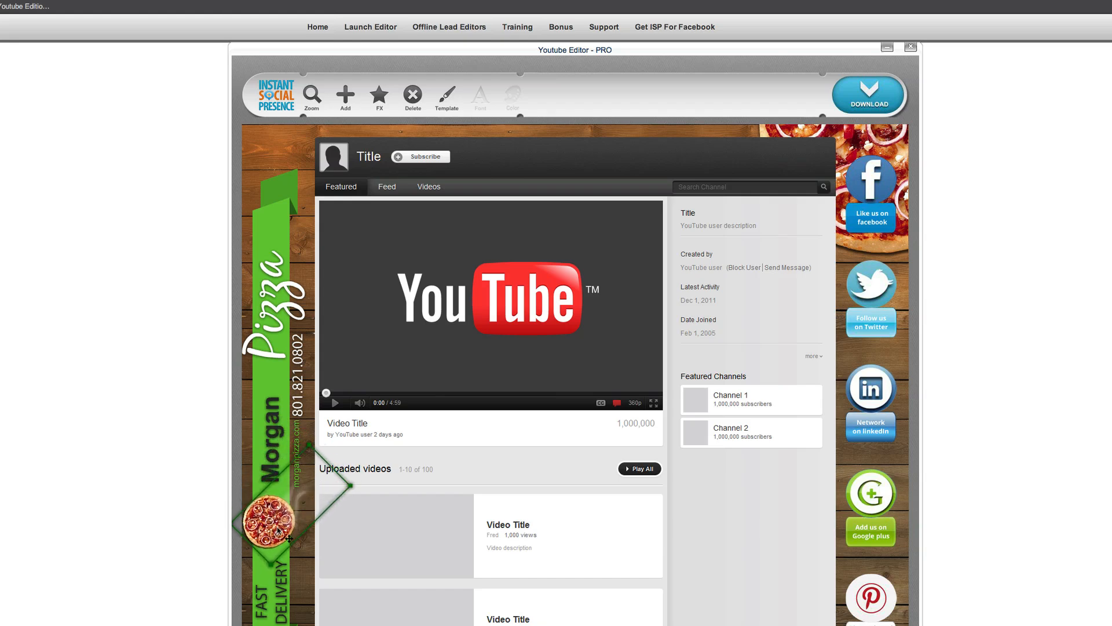
left_click(428, 507)
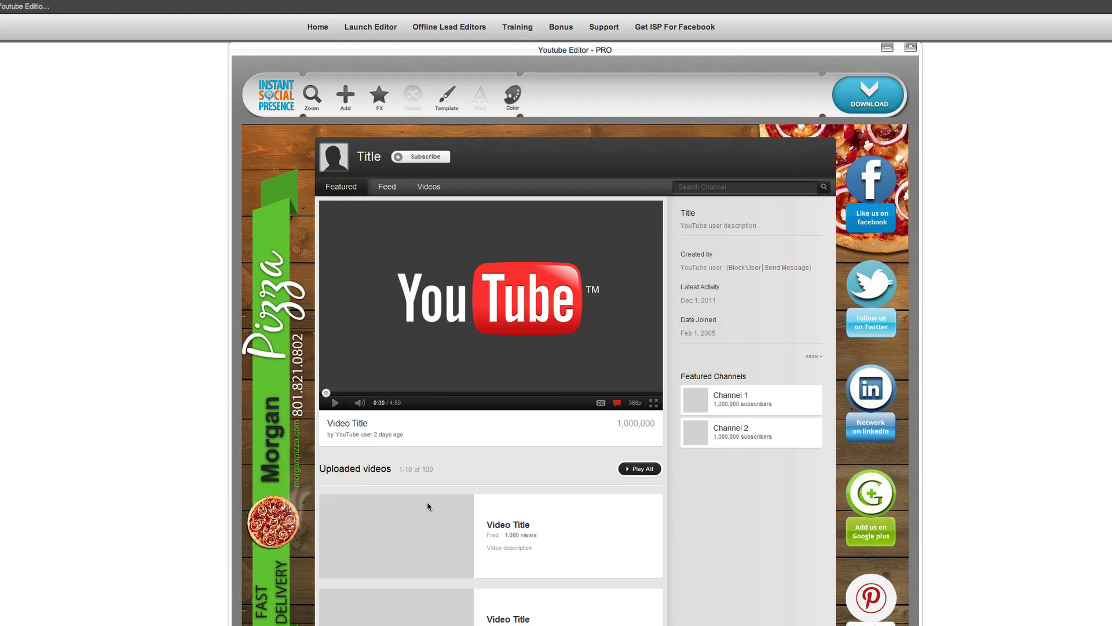
mouse_move(954, 437)
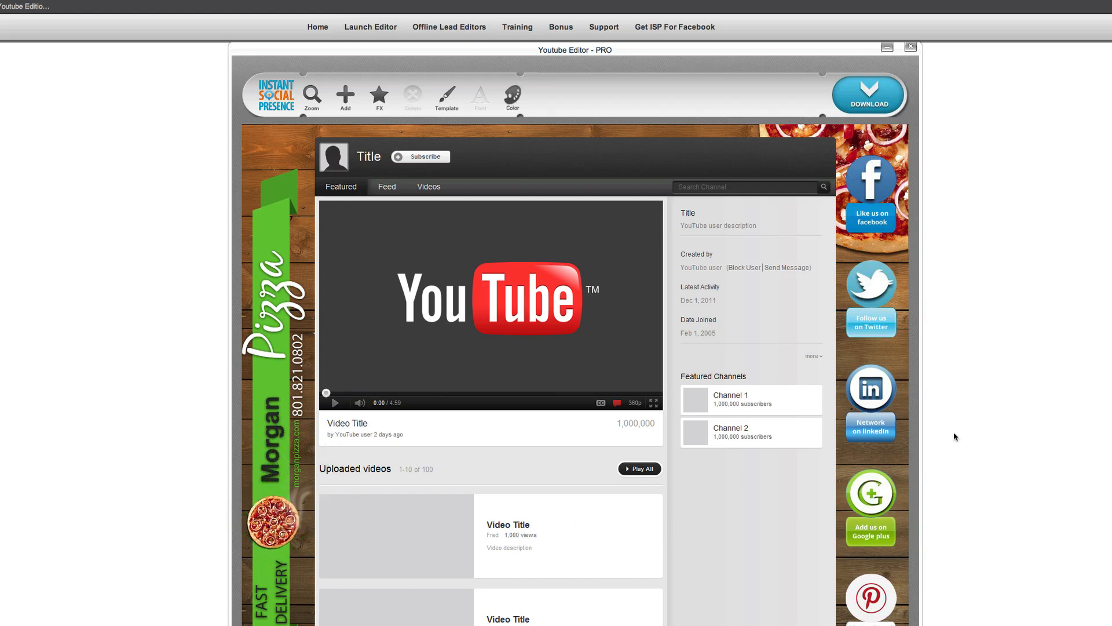
mouse_move(893, 235)
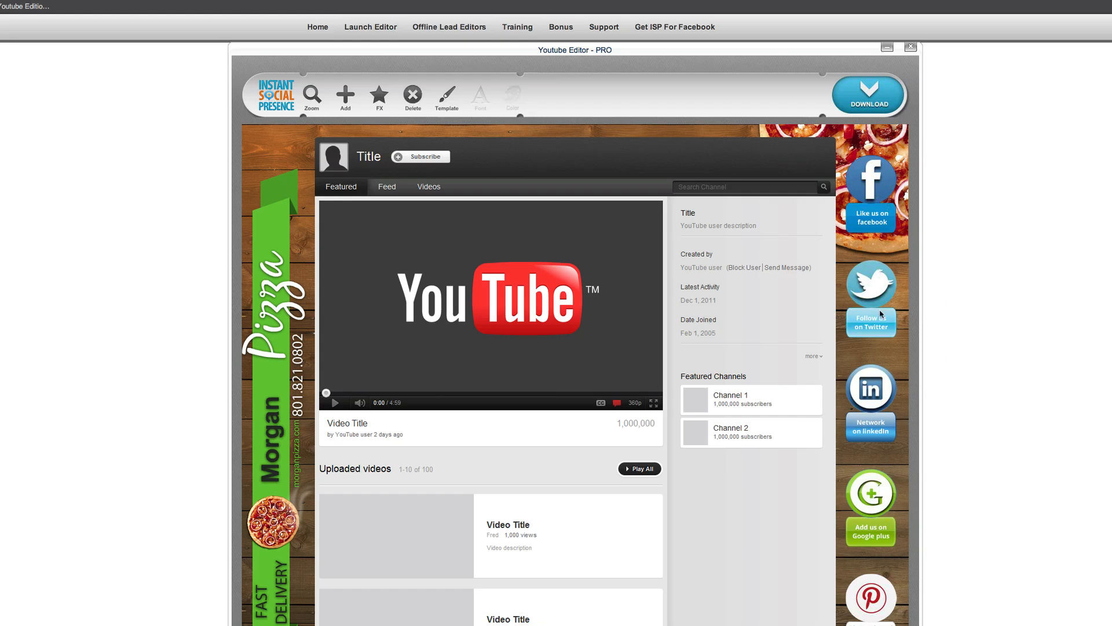
mouse_move(875, 228)
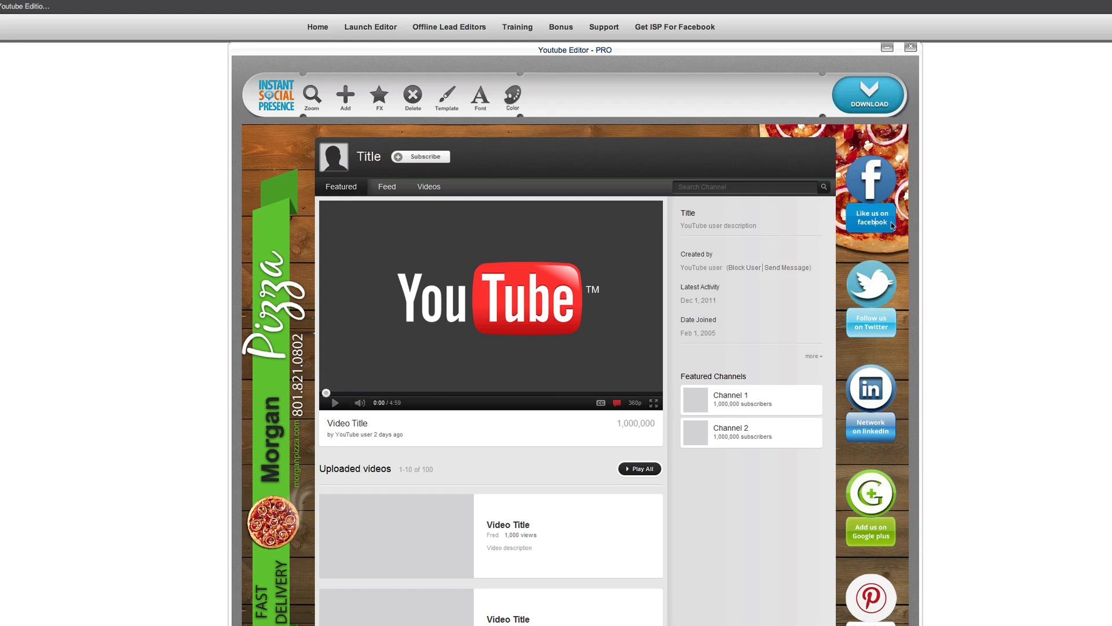
mouse_move(808, 223)
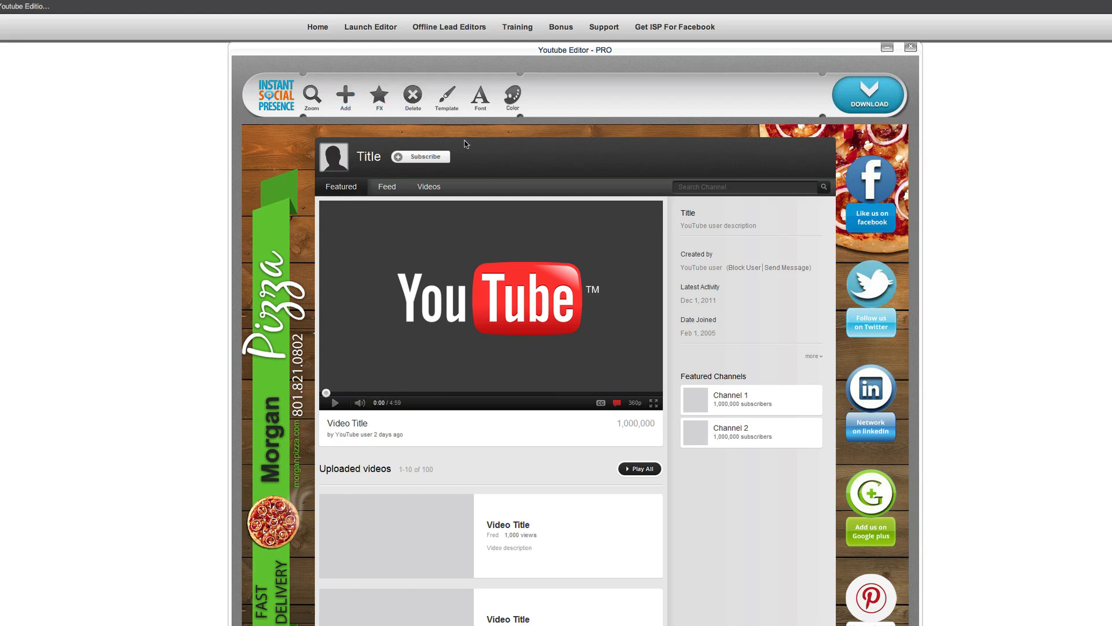
Switch the social media badges to the smaller compact style and nudge the banner
left_click(380, 96)
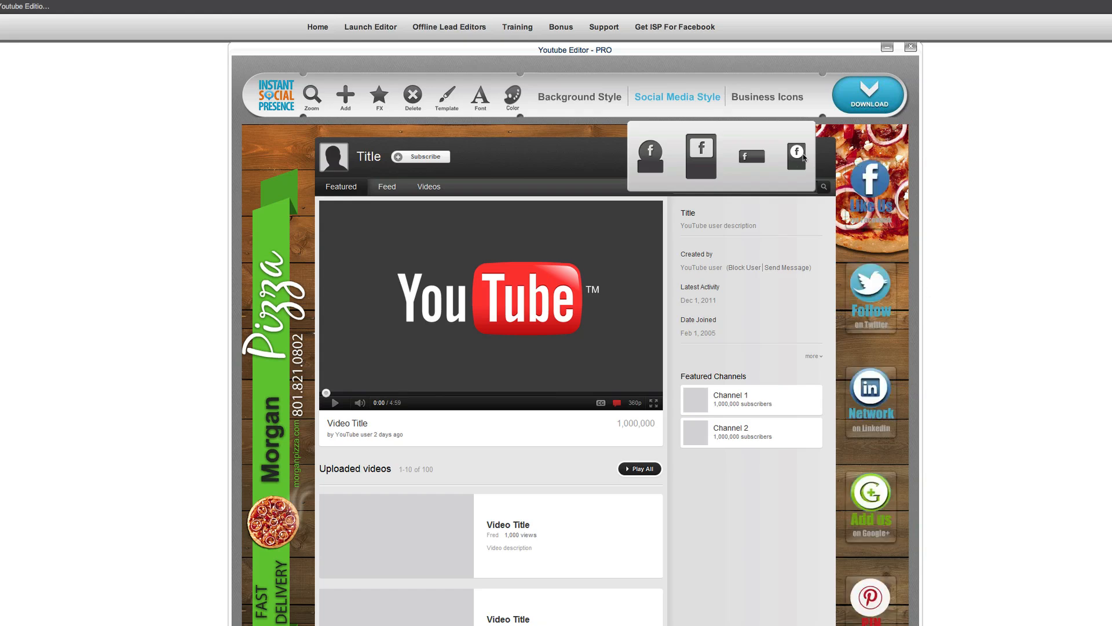
left_click(699, 154)
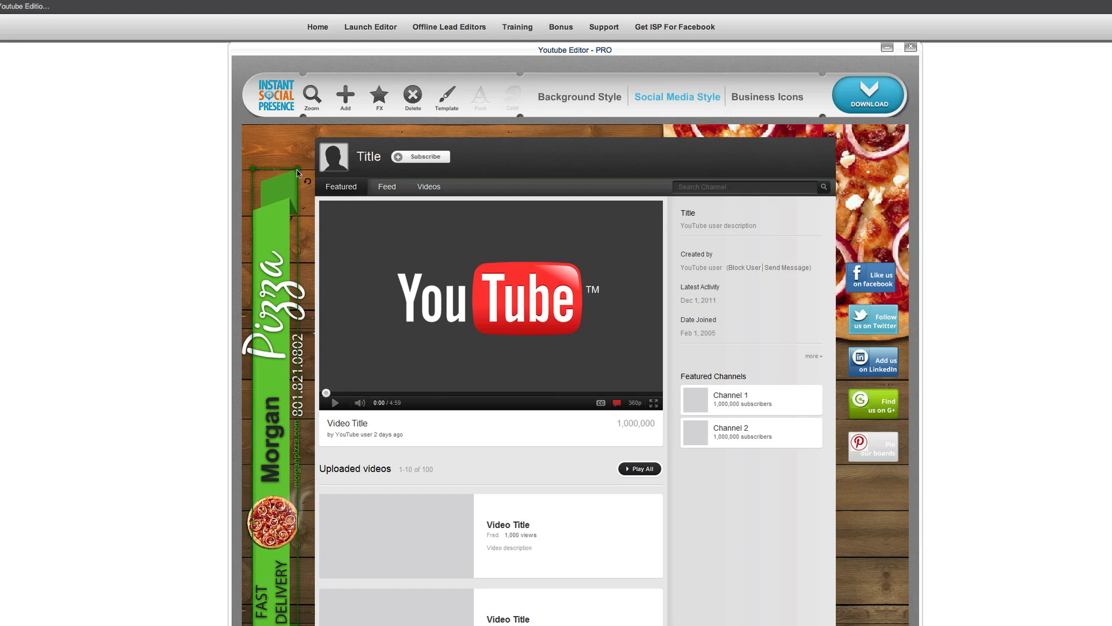
left_click_drag(296, 171, 328, 169)
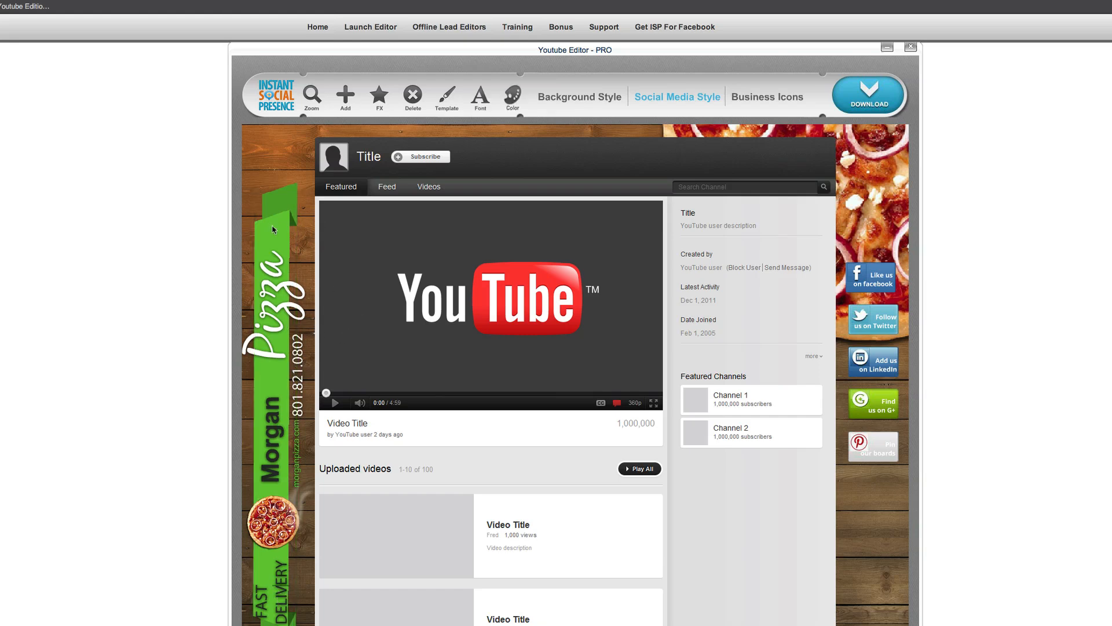
mouse_move(407, 129)
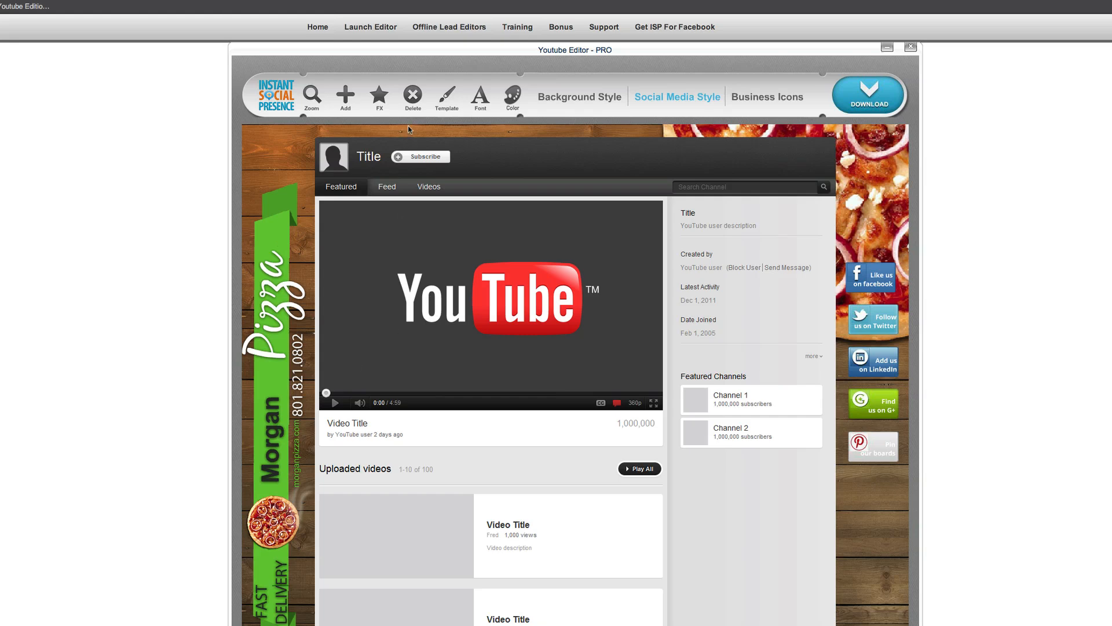
mouse_move(345, 94)
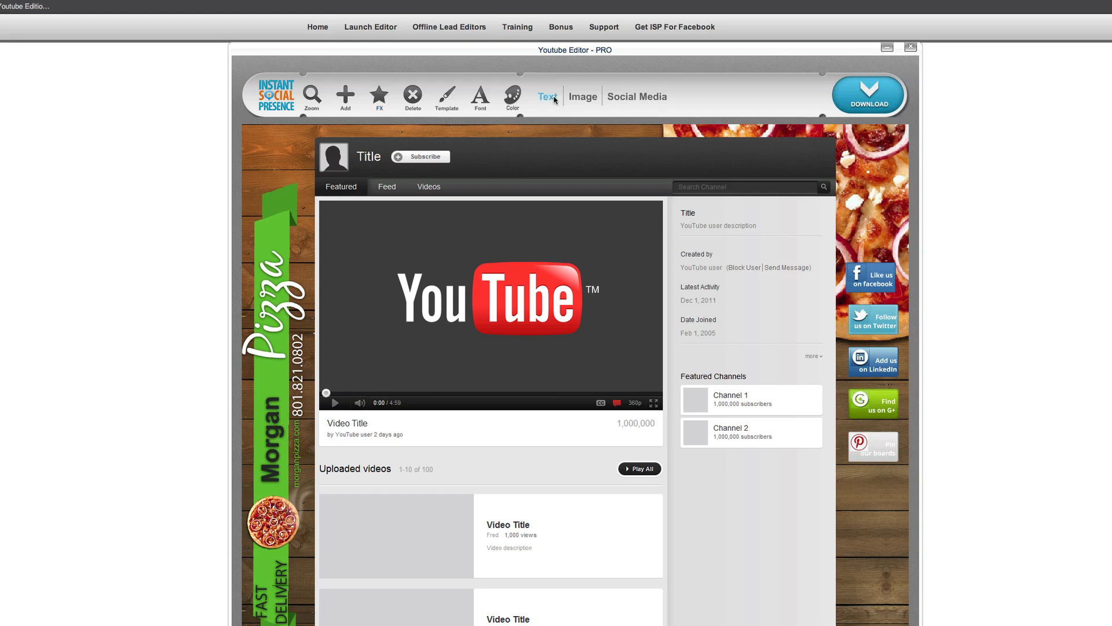
Move the pizza picture slightly higher on the green banner, near the website text
left_click(636, 96)
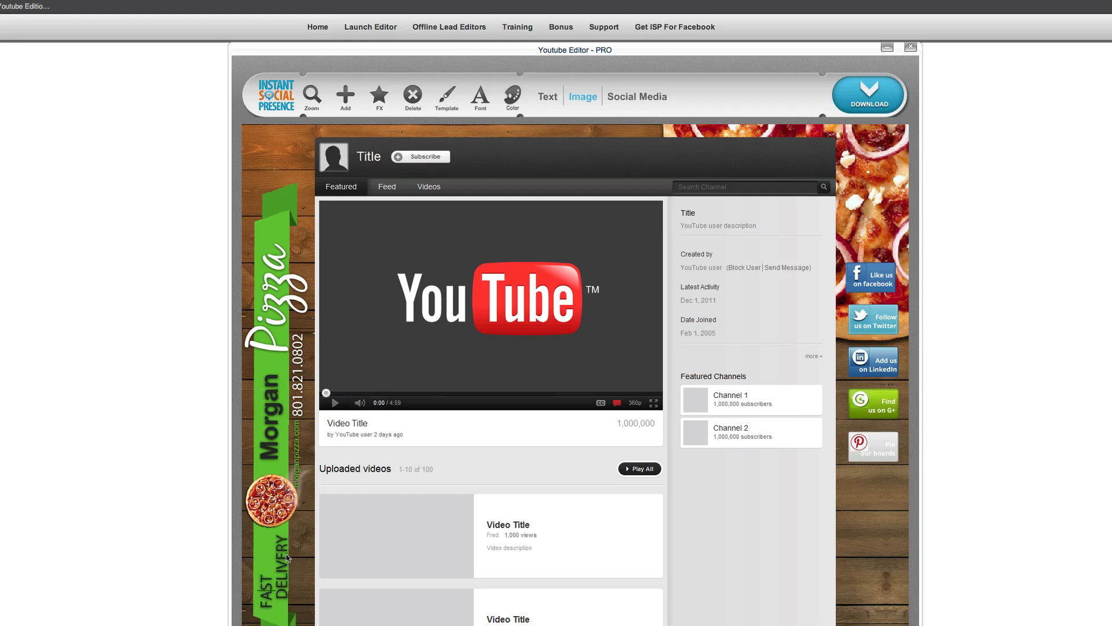
mouse_move(598, 280)
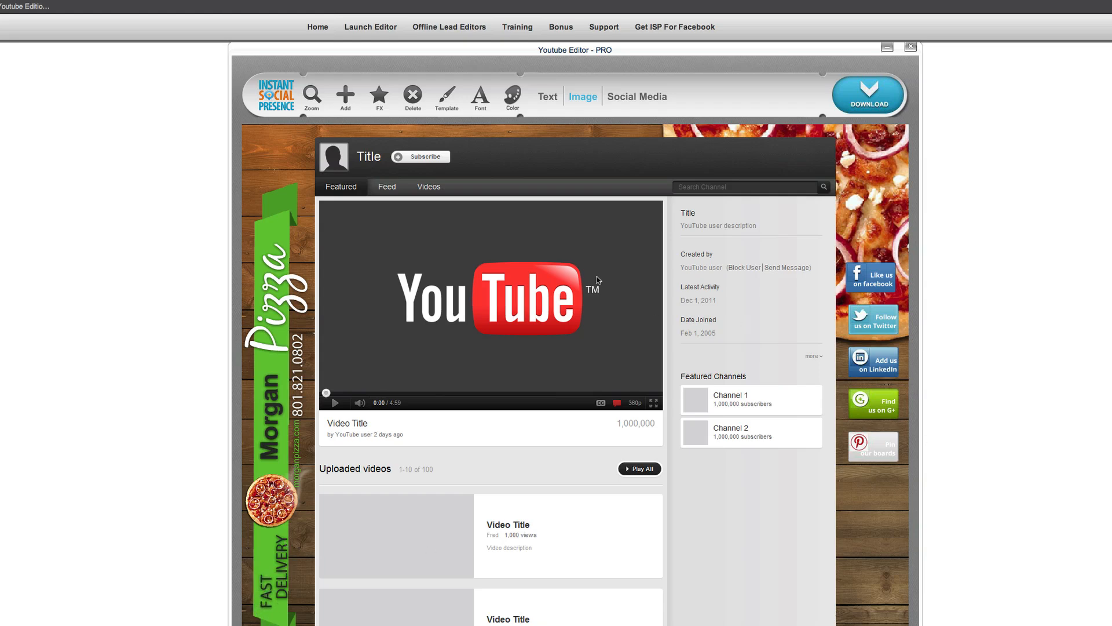
mouse_move(284, 256)
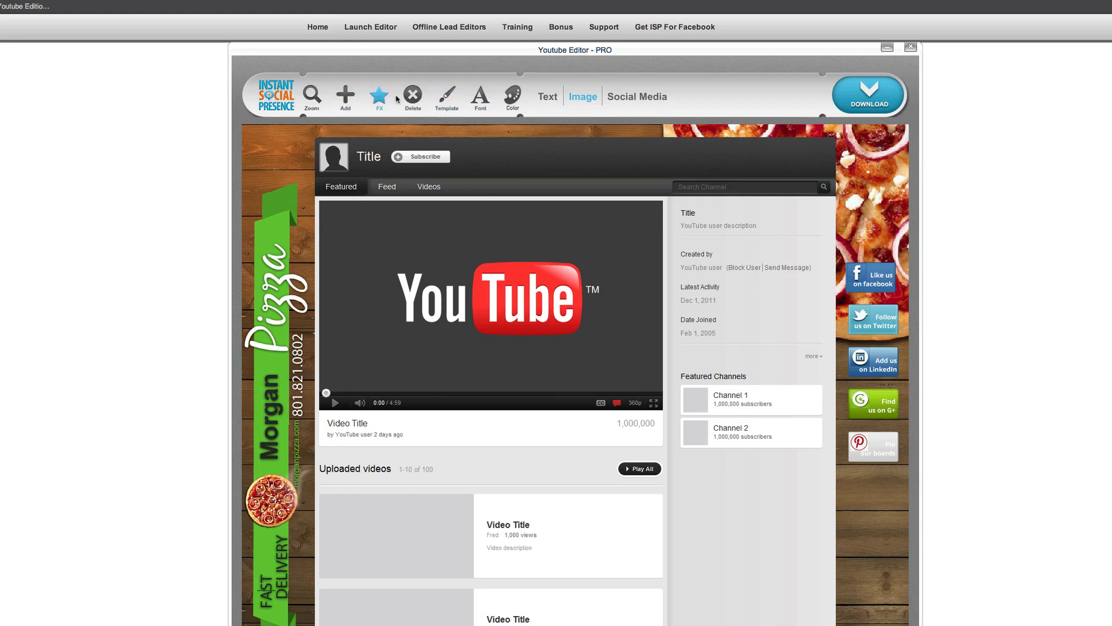
left_click(547, 96)
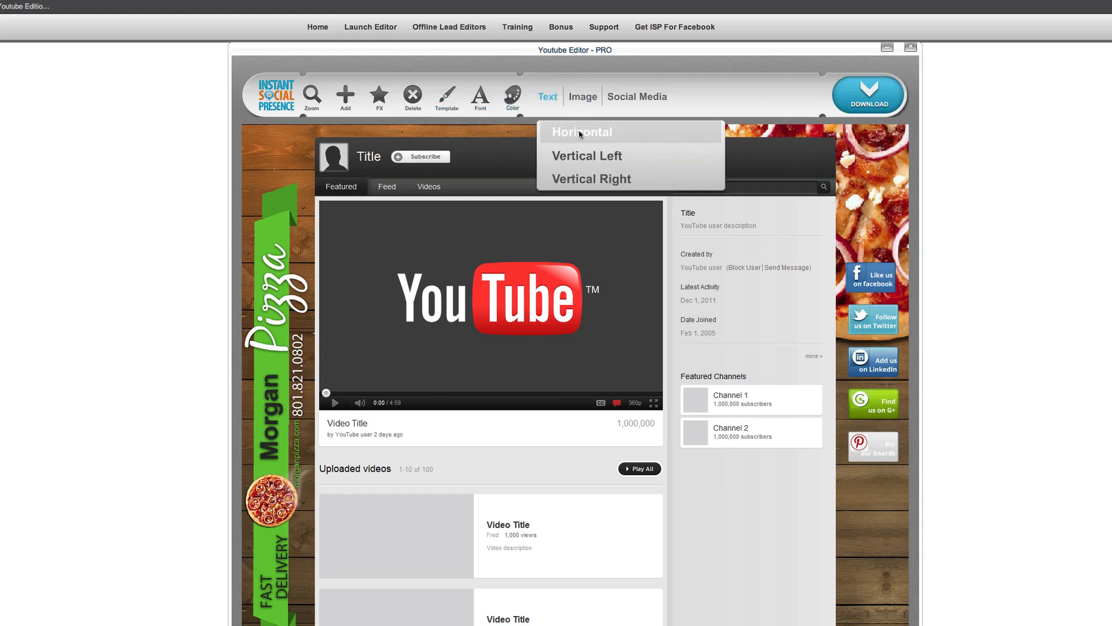
left_click(581, 132)
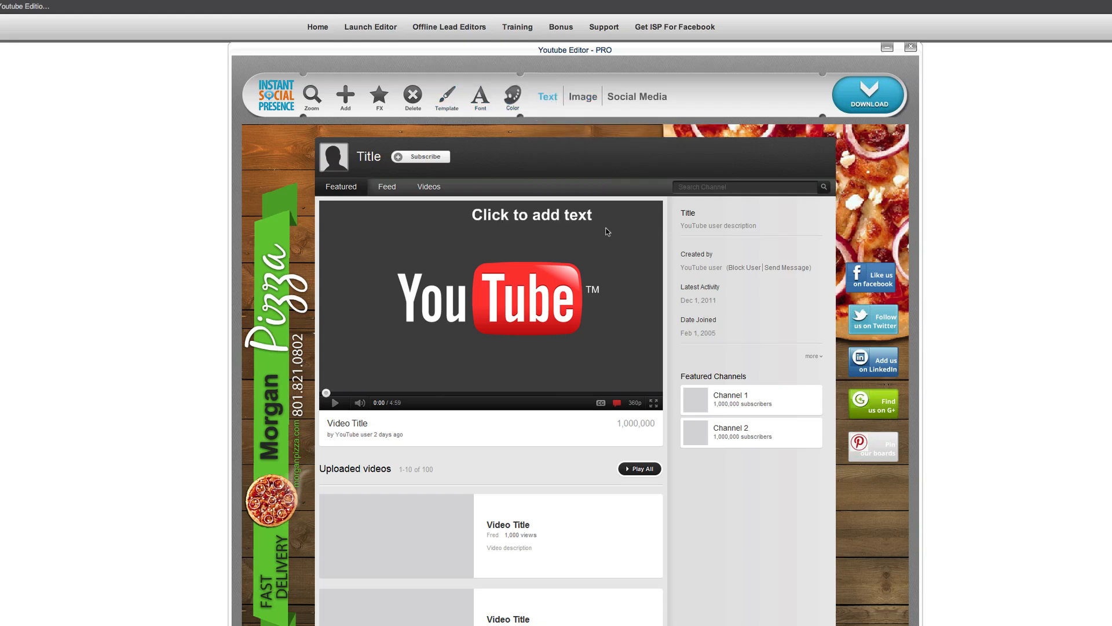
left_click(532, 214)
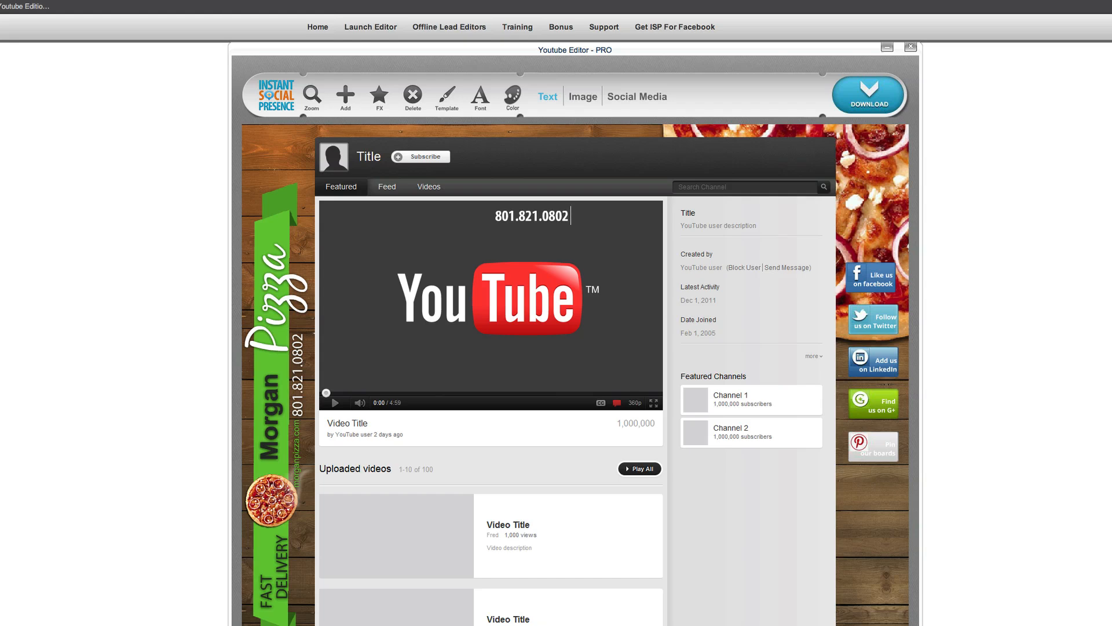
type("morganpizza.com")
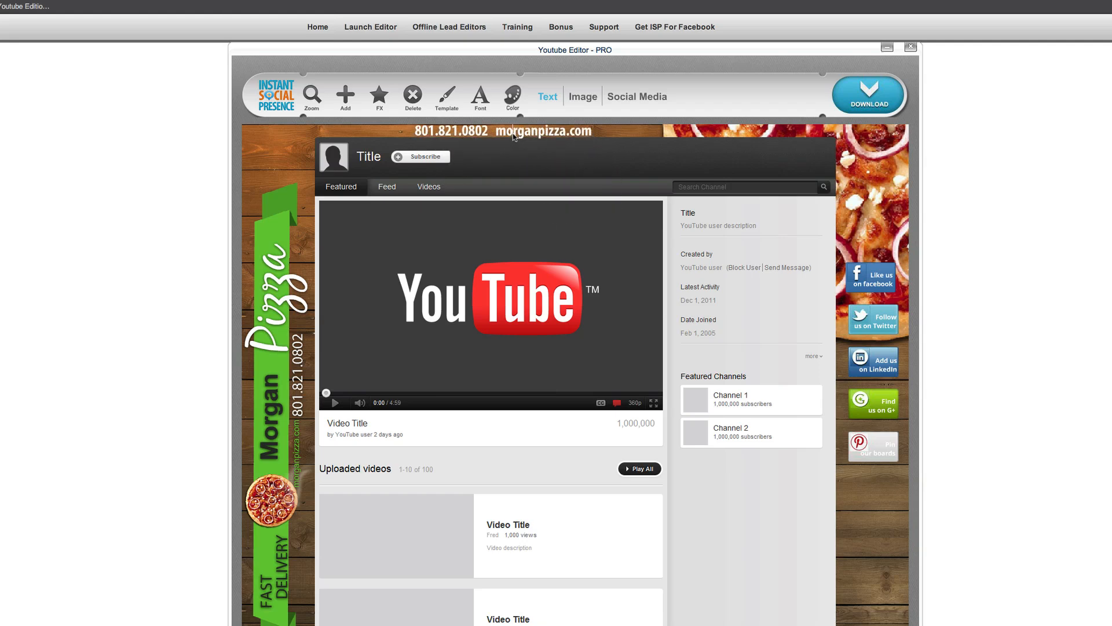
mouse_move(533, 136)
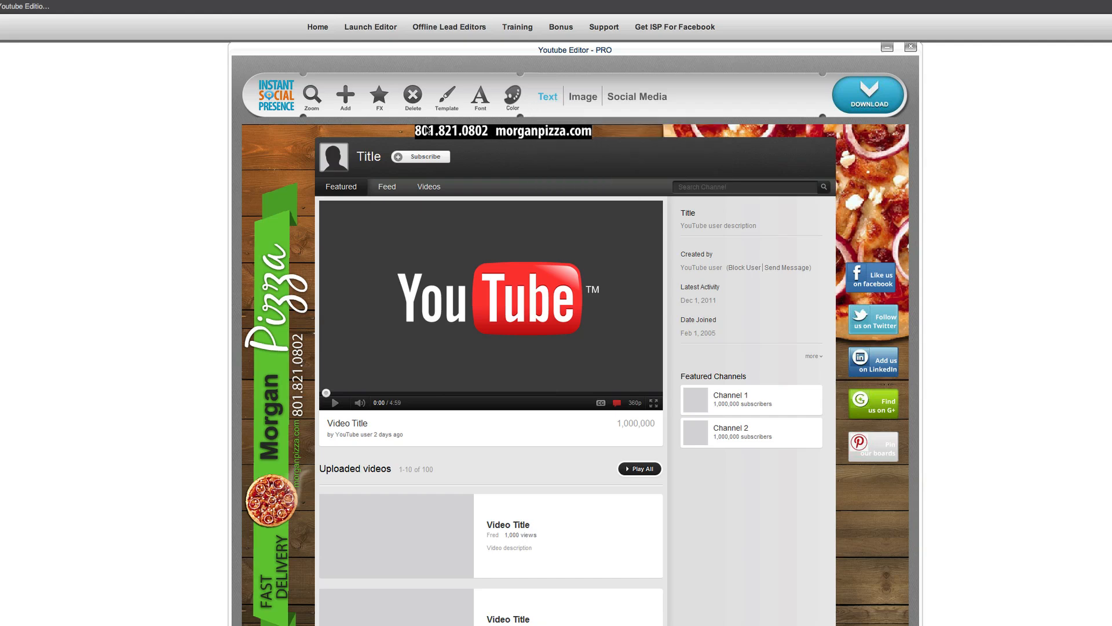
Shrink the header phone and website text with the font size slider
left_click(480, 96)
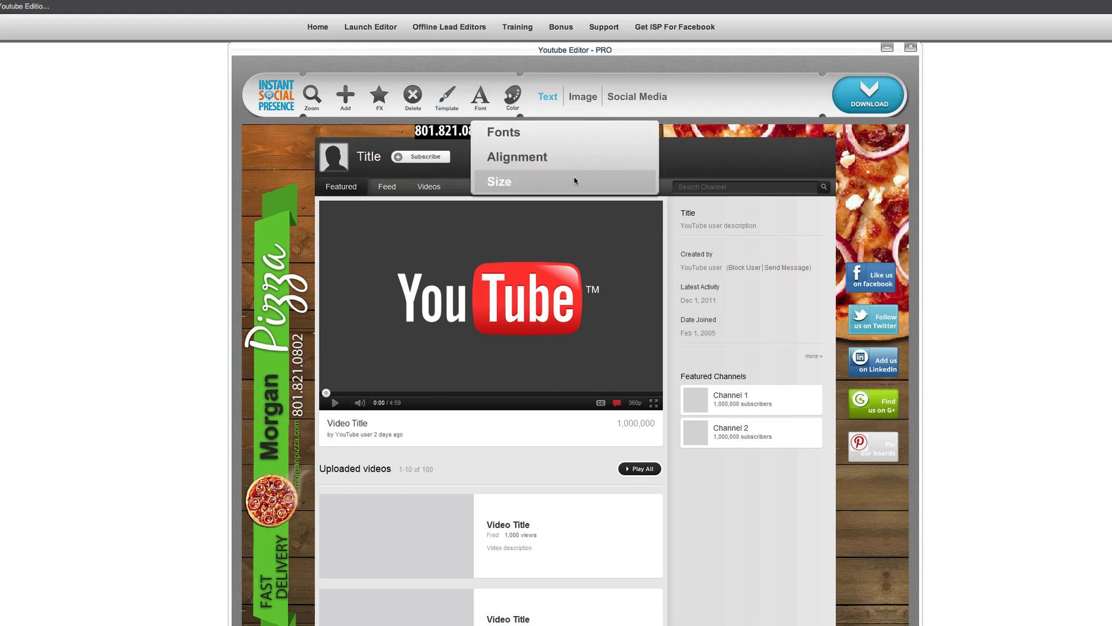
left_click(499, 181)
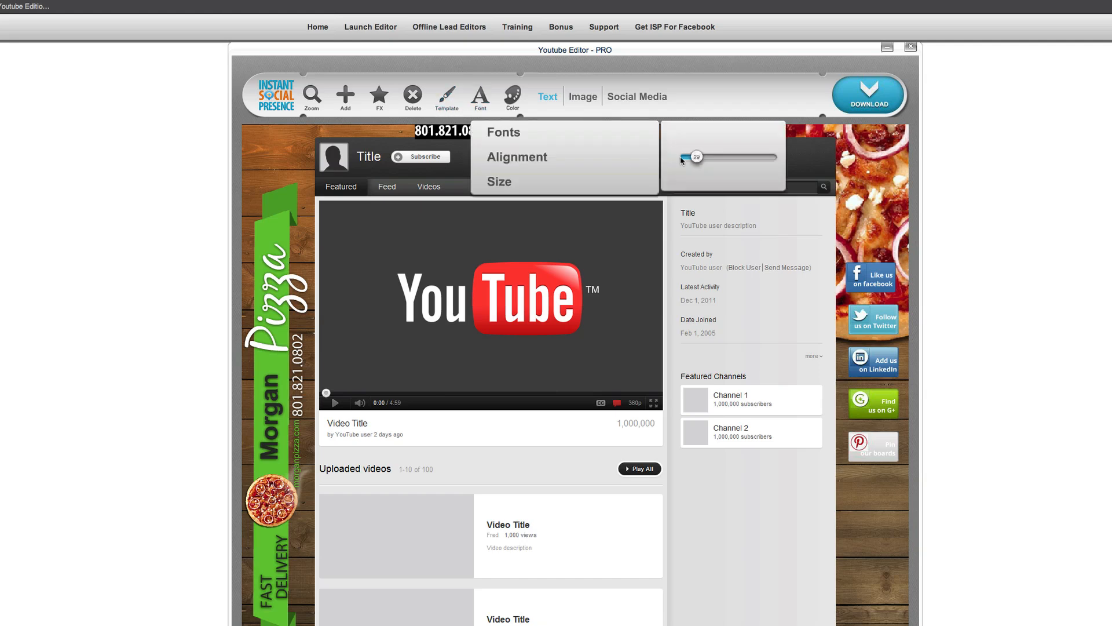
left_click_drag(696, 156, 692, 157)
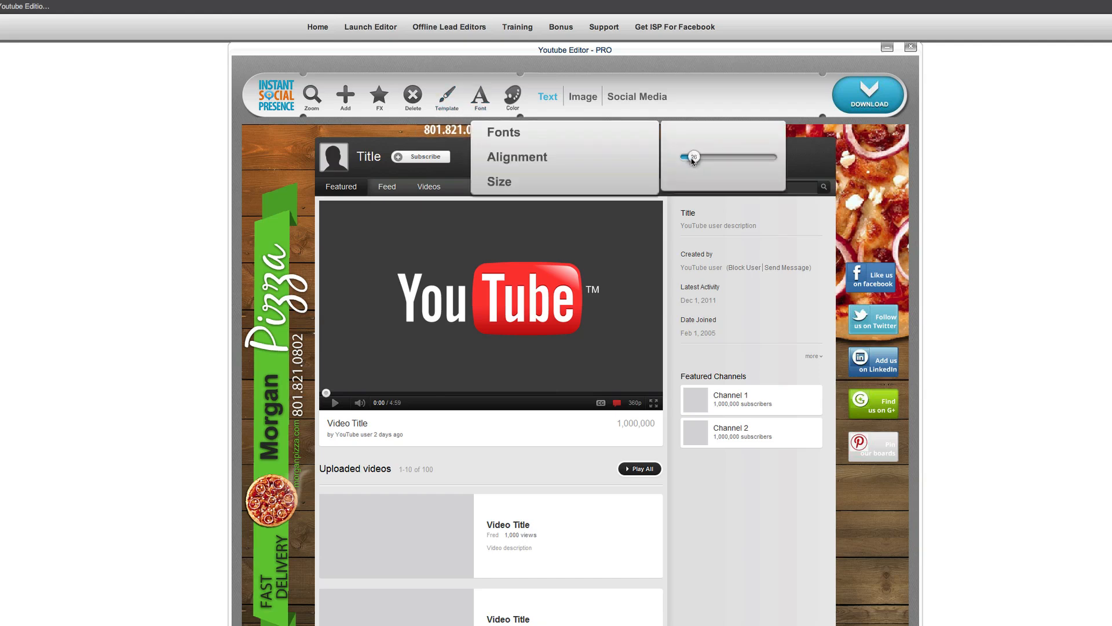
left_click_drag(693, 157, 688, 156)
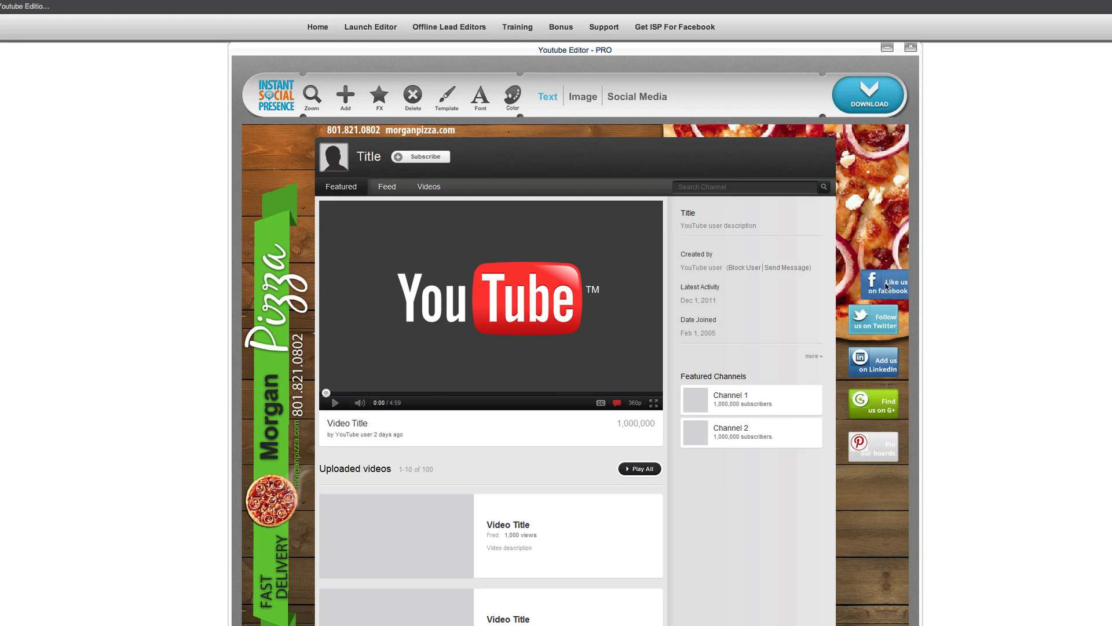
mouse_move(880, 278)
type("/morganpizza")
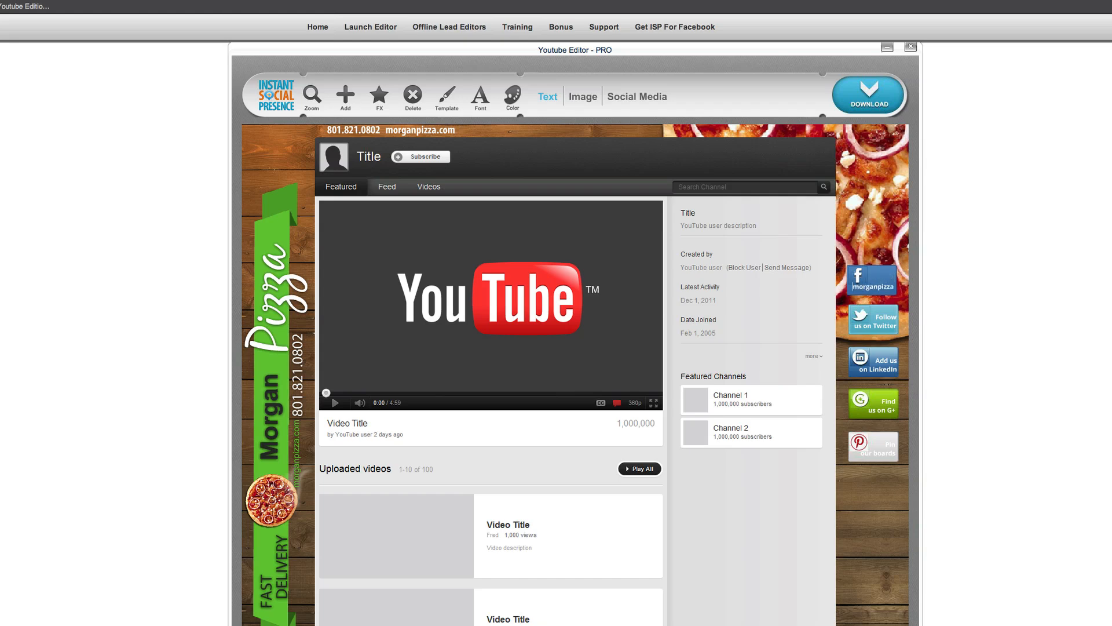
mouse_move(898, 265)
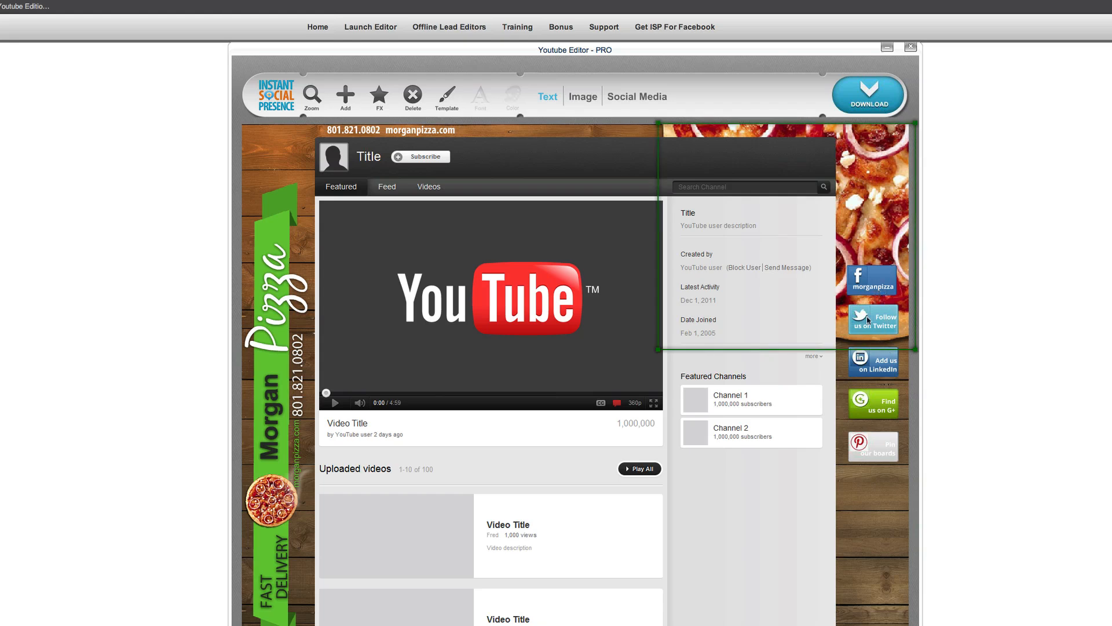
mouse_move(480, 131)
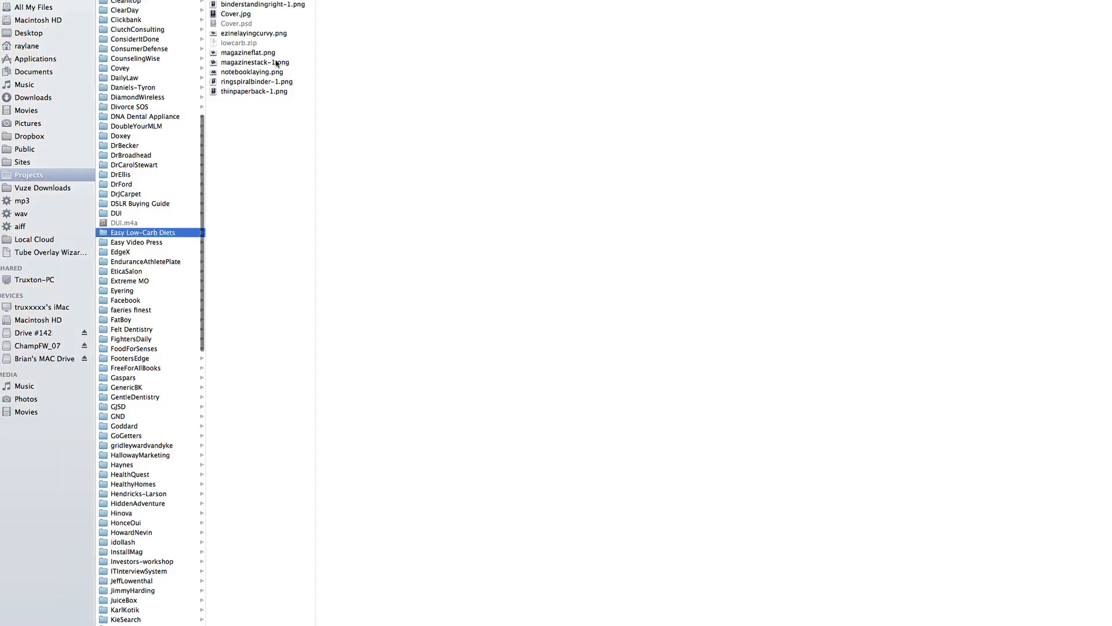
Preview magazineflat.png in Finder and return to the channel editor
left_click(248, 52)
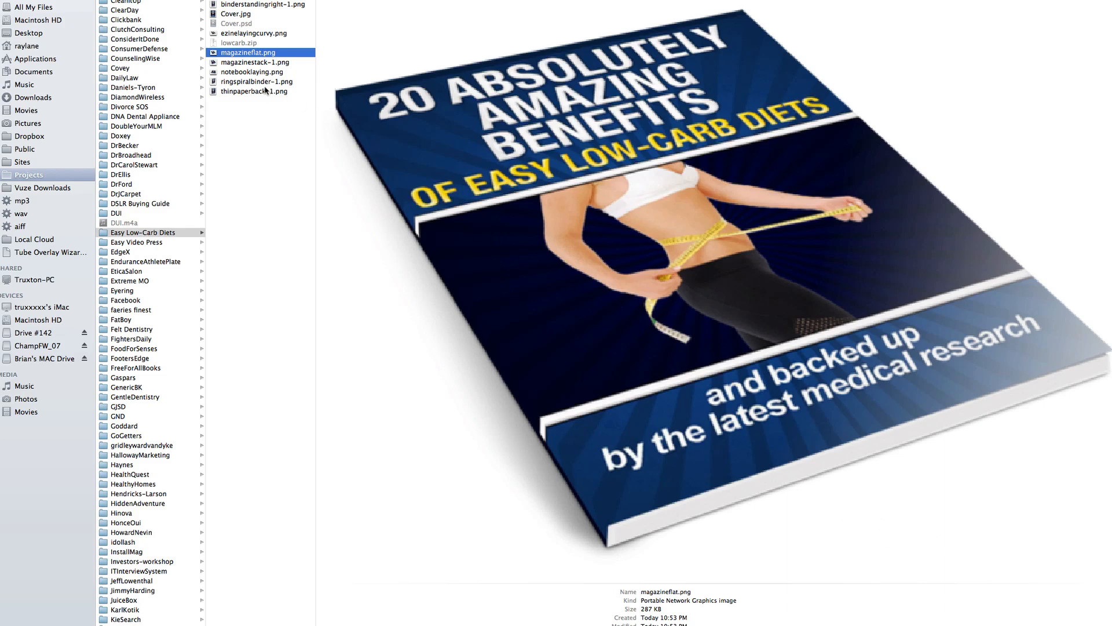
left_click(254, 91)
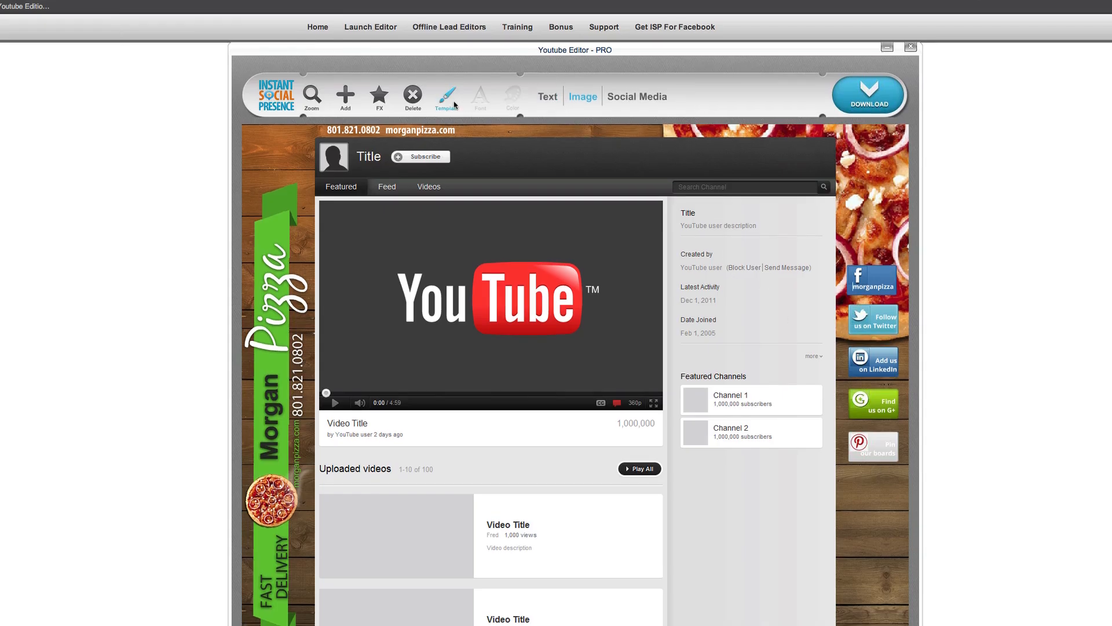
Place the fork-and-knife business icon at the top of the green Morgan Pizza banner
left_click(447, 97)
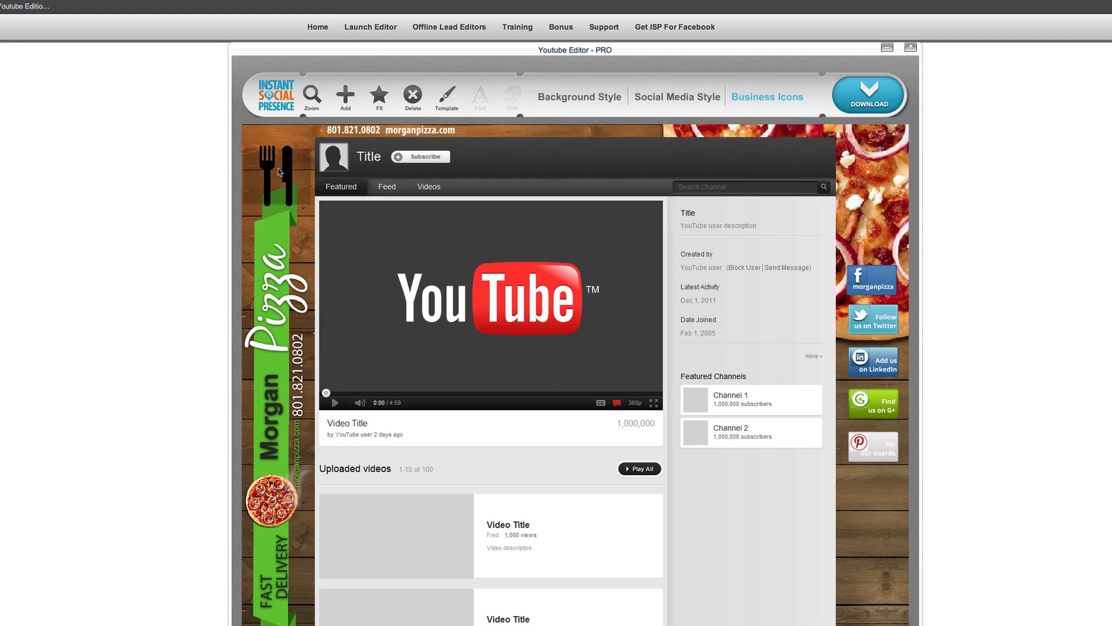
mouse_move(278, 171)
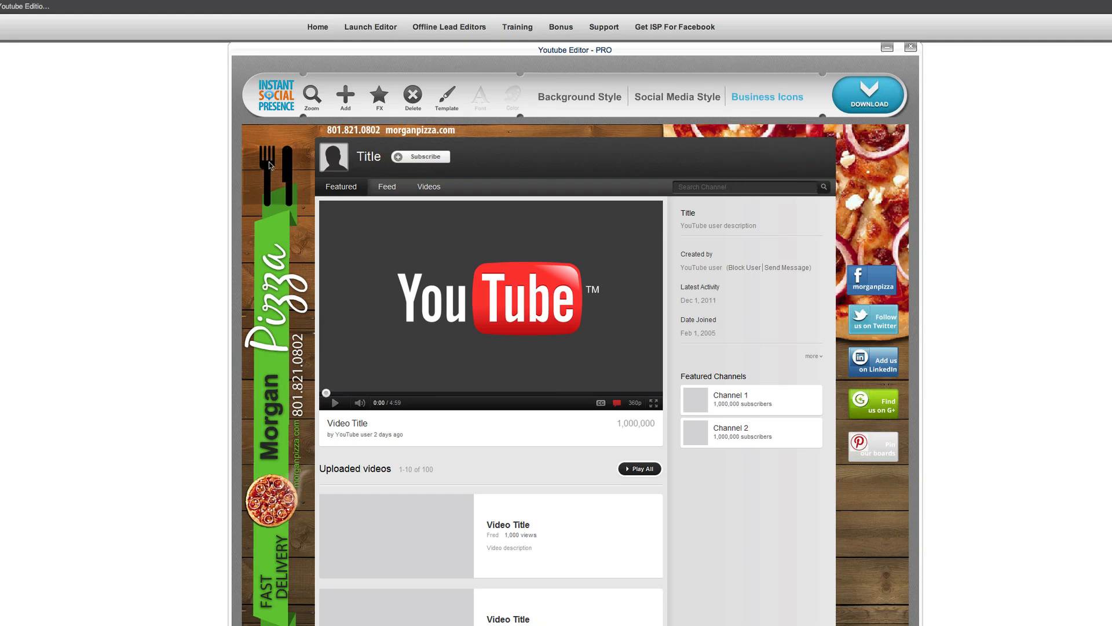